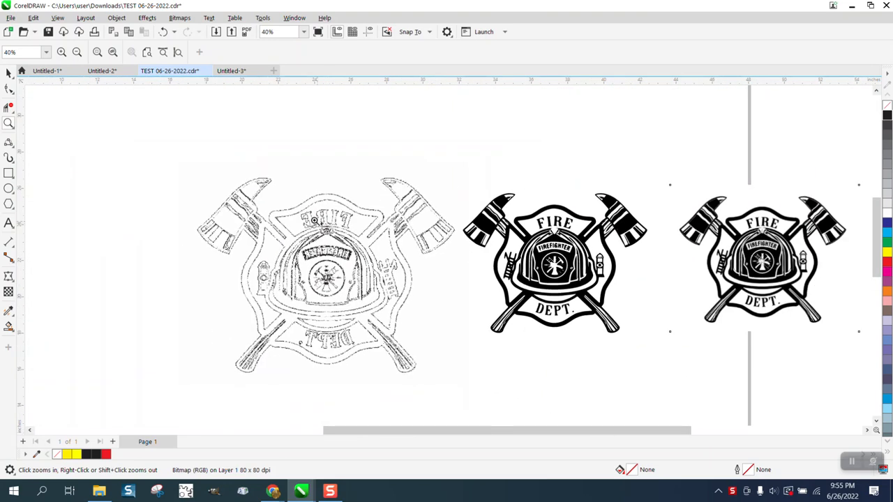
# Step: Delete the faint traced bitmap copy and draw a yellow rectangle over the first black logo
pyautogui.click(314, 272)
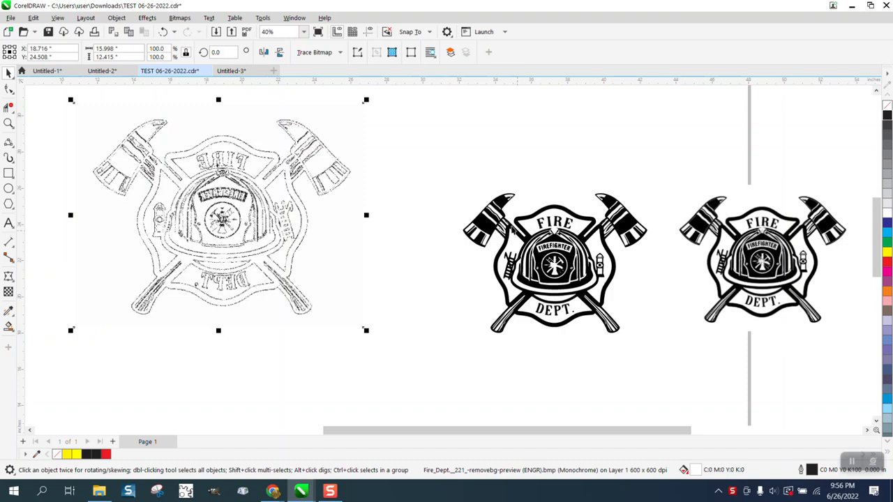
pyautogui.moveTo(315, 209)
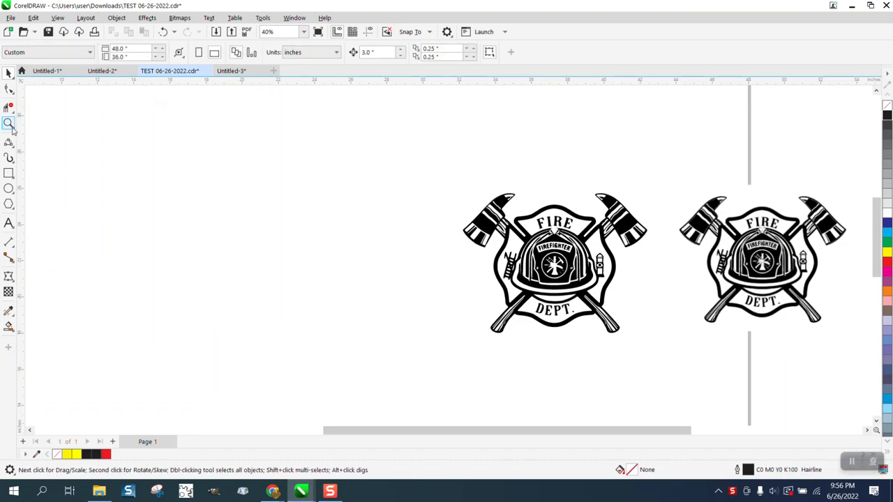
pyautogui.click(8, 123)
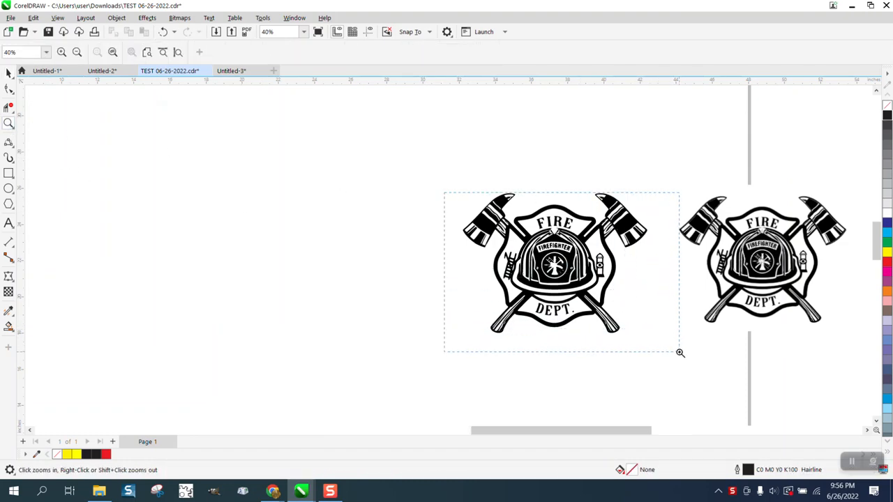
pyautogui.click(681, 352)
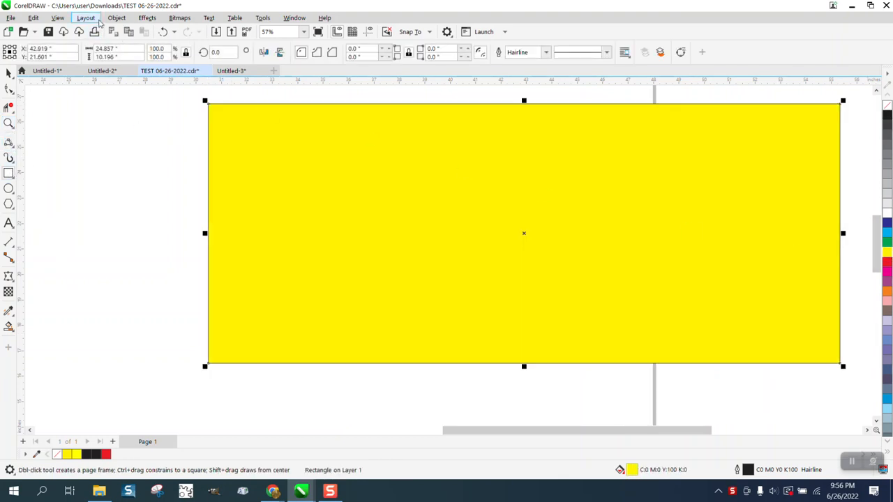
# Step: Check the DEPT lettering against the yellow rectangle, then remove the rectangle
pyautogui.click(118, 17)
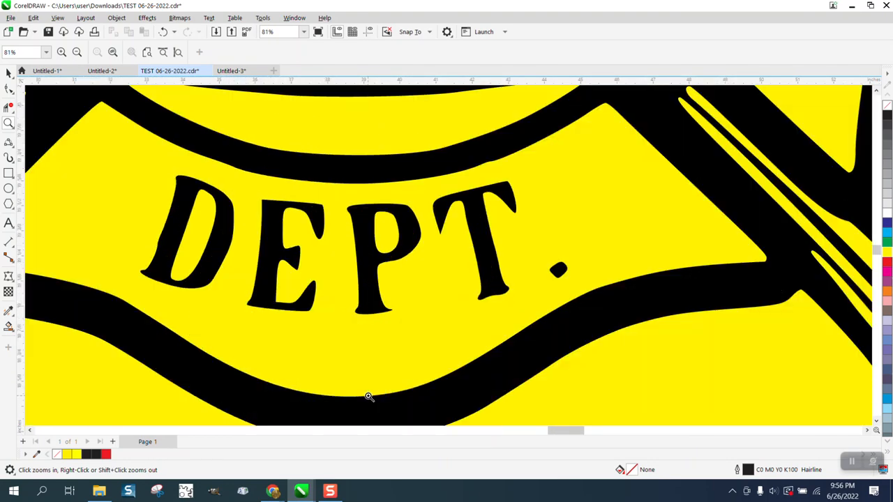
pyautogui.click(368, 396)
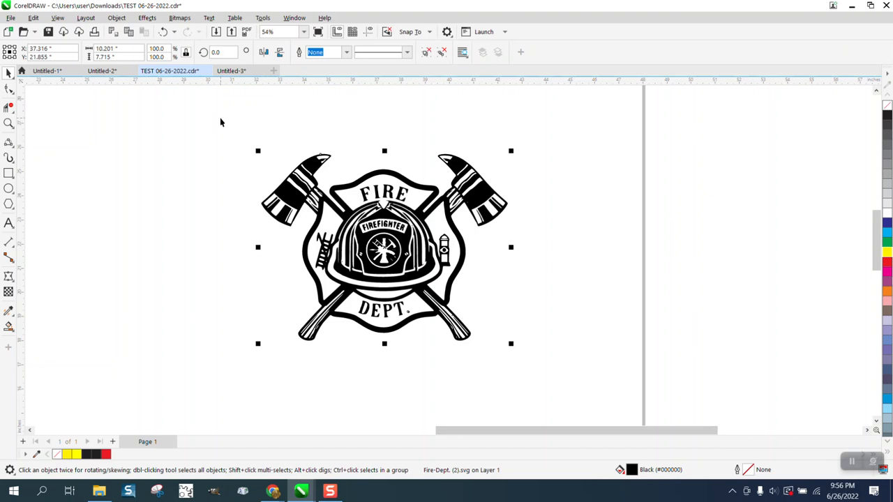
pyautogui.moveTo(277, 123)
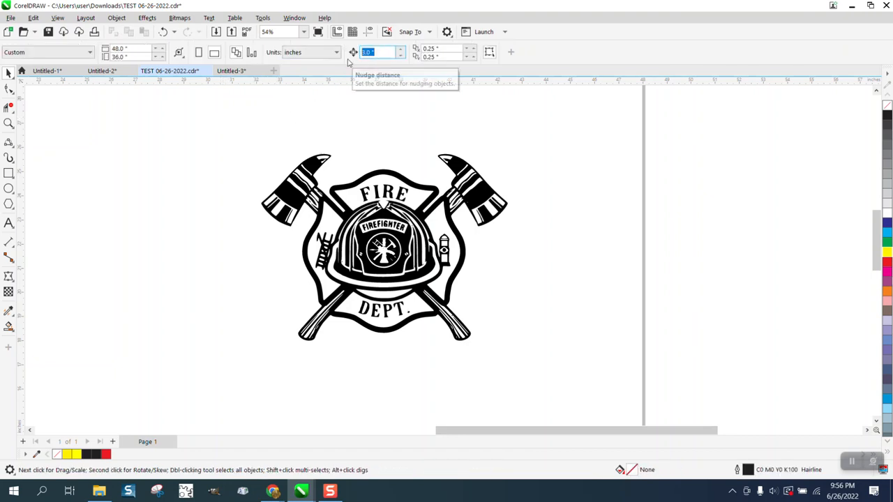
# Step: Set nudge distance 11, nudge the helmet logo group left and ungroup its 32 objects
pyautogui.write('11')
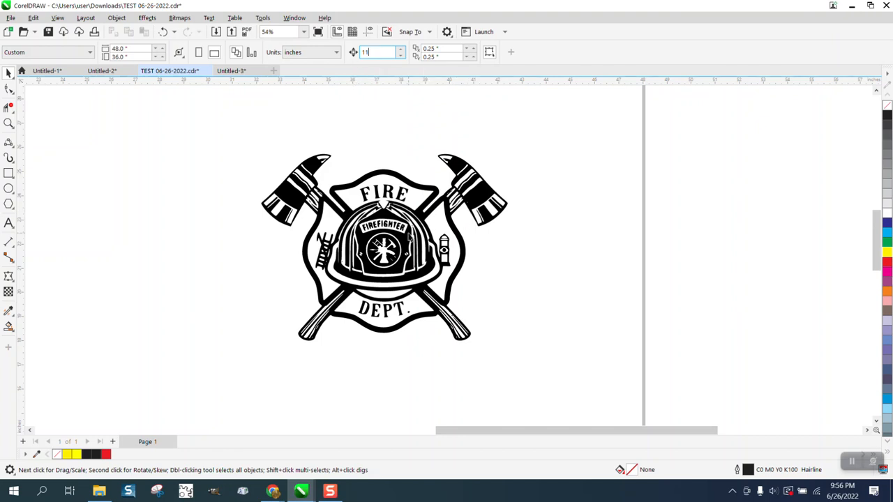
pyautogui.click(384, 249)
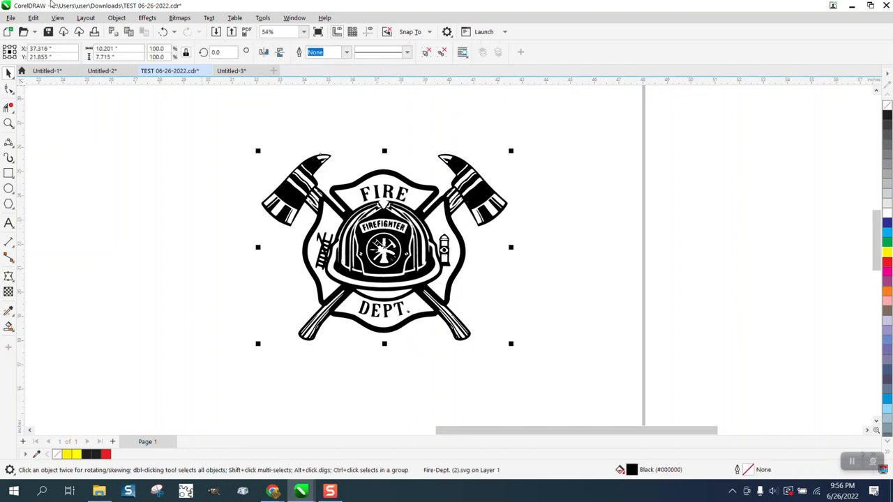
pyautogui.click(117, 17)
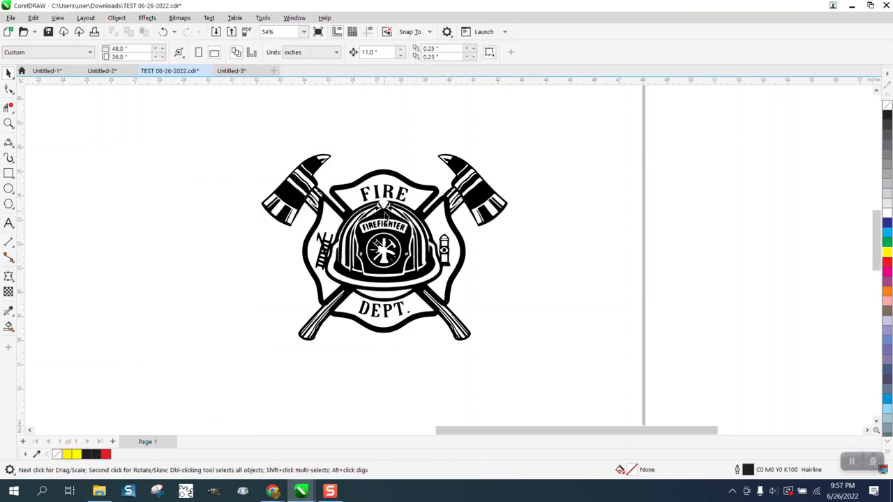
pyautogui.click(384, 248)
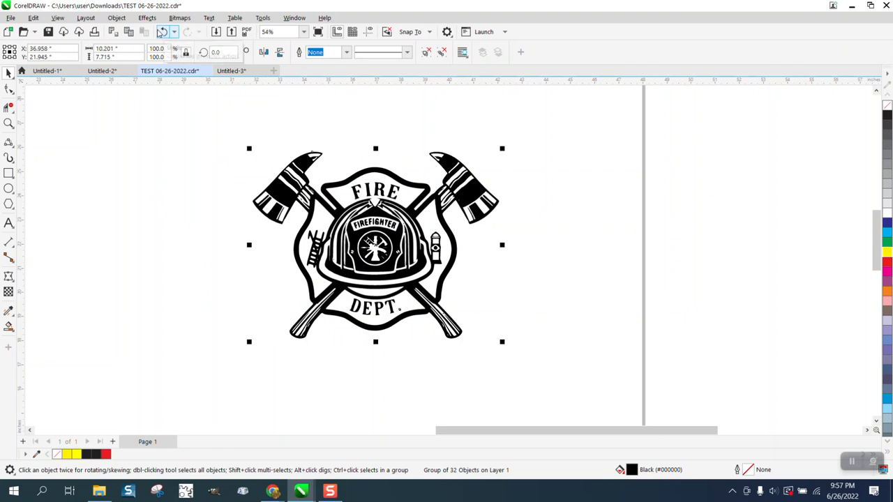
pyautogui.click(117, 17)
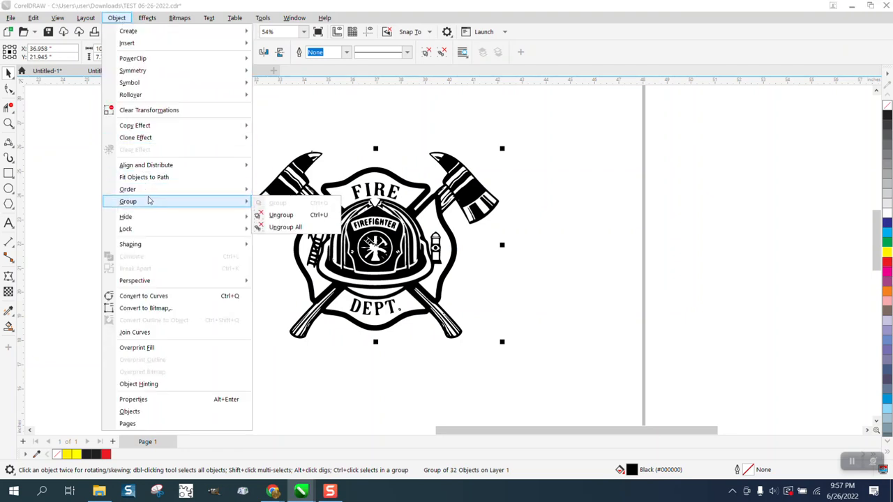
pyautogui.click(285, 226)
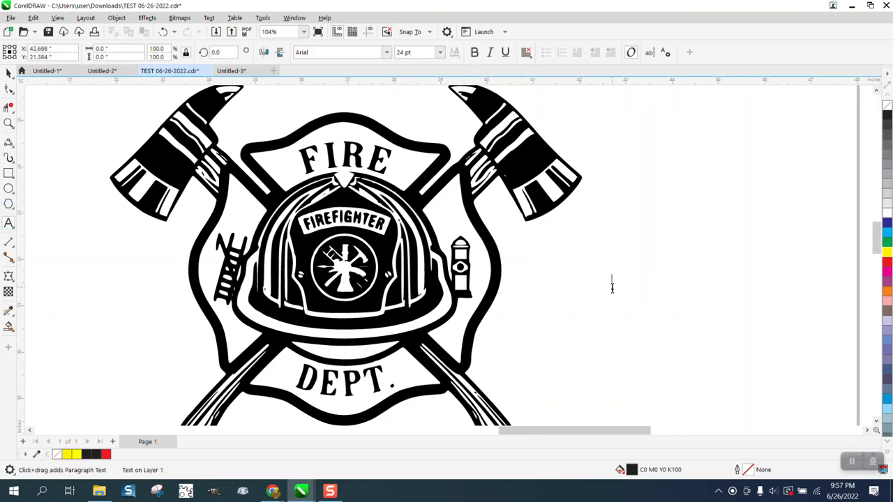
# Step: Create the word FIREFIGHTER as Arial 24 pt text beside the helmet logo
pyautogui.write('FIE')
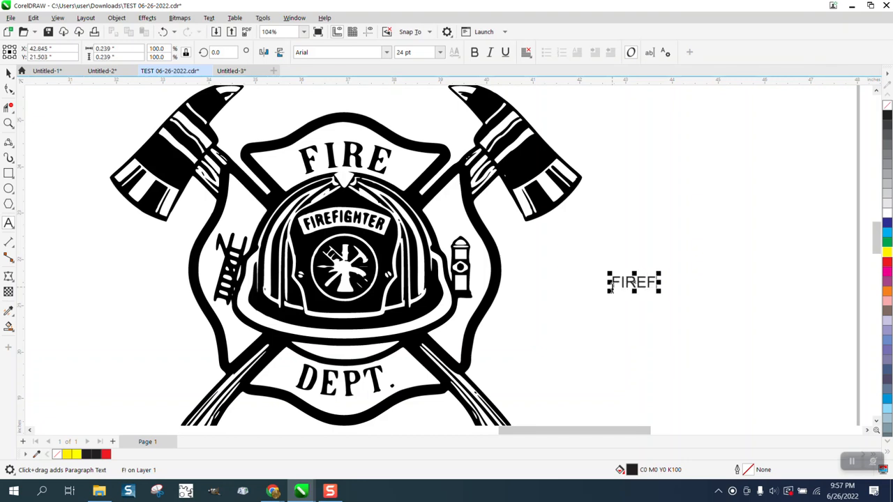
pyautogui.write('IGHTER')
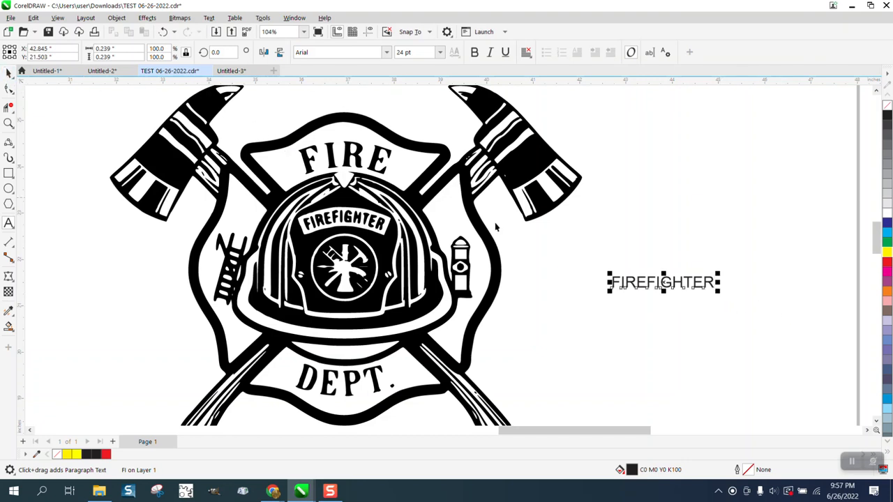
pyautogui.moveTo(663, 282); pyautogui.dragTo(575, 251)
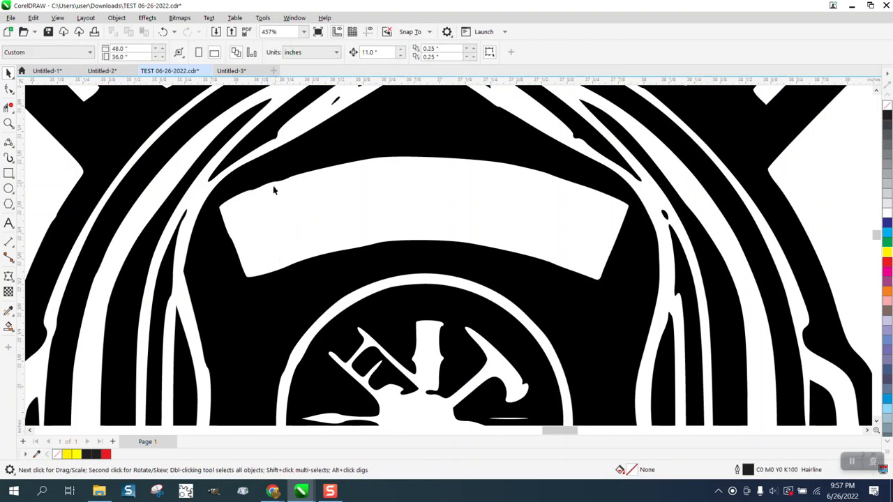
# Step: Remove the old FIREFIGHTER letters and bend the banner curve's top edge upward with its nodes
pyautogui.click(430, 398)
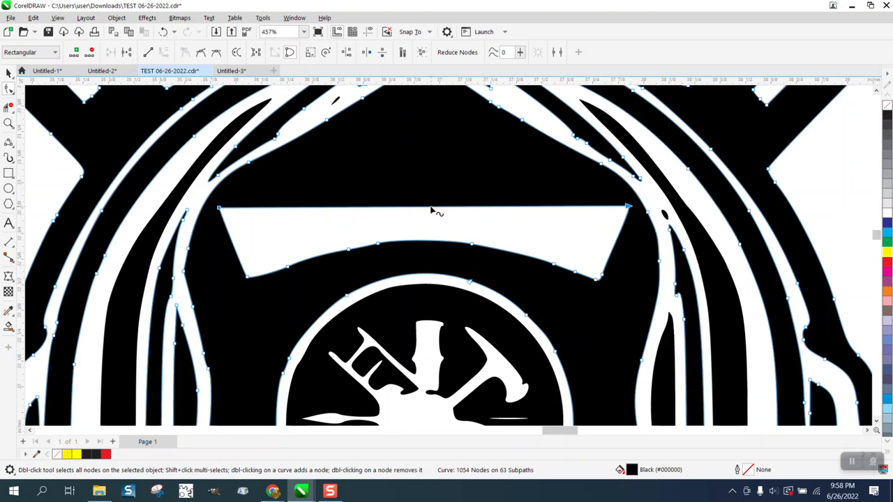
pyautogui.moveTo(430, 209); pyautogui.dragTo(427, 174)
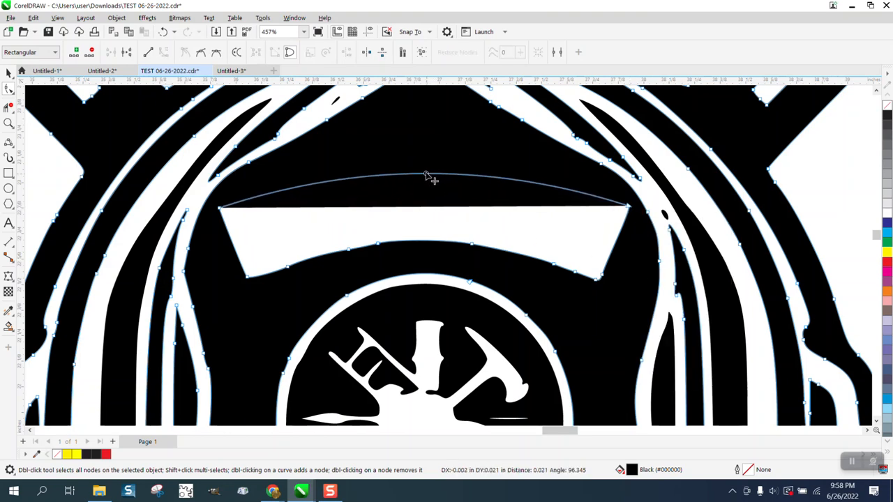
pyautogui.moveTo(421, 173); pyautogui.dragTo(421, 153)
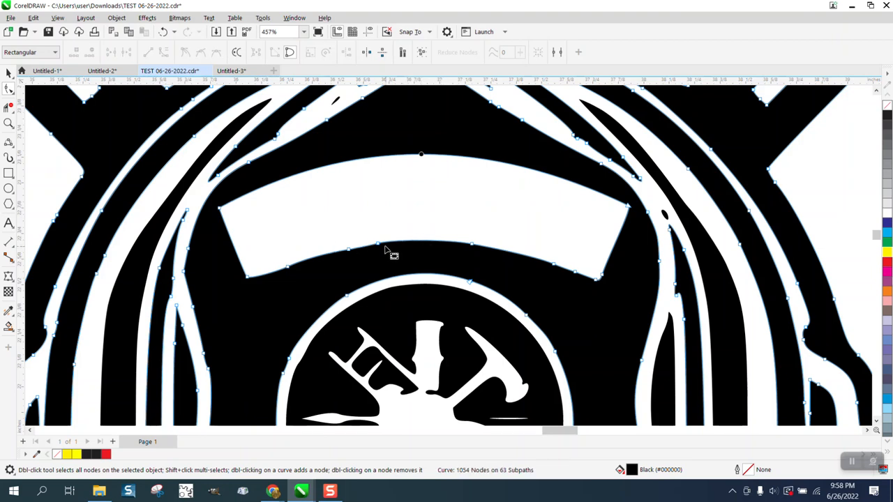
# Step: Extract the banner outline as its own subpath, move it out of the logo and fill it yellow
pyautogui.click(380, 244)
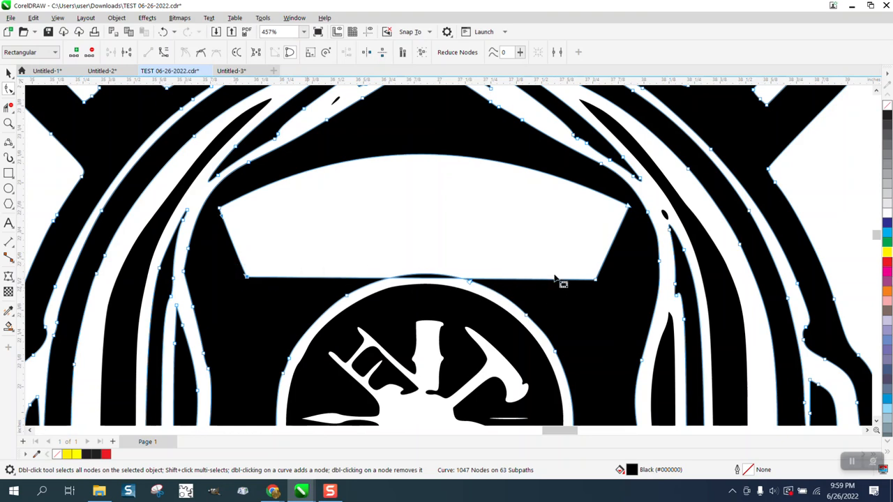
pyautogui.rightClick(558, 281)
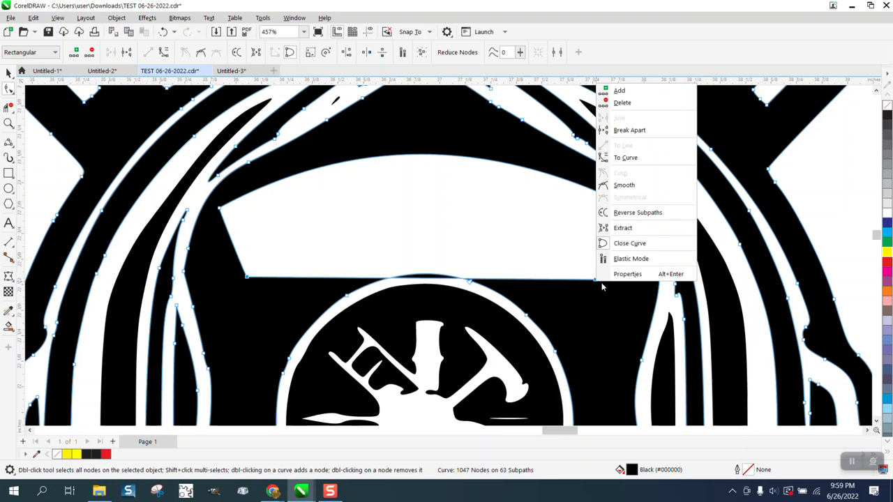
pyautogui.click(519, 284)
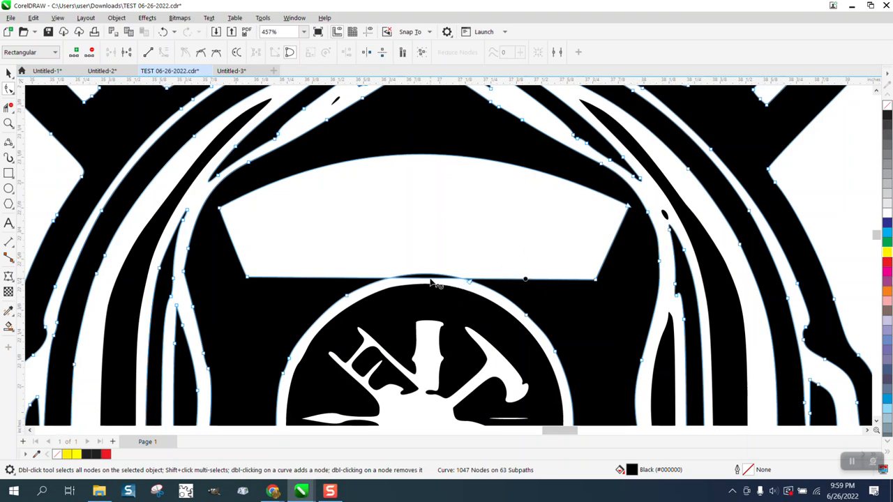
pyautogui.moveTo(430, 280); pyautogui.dragTo(430, 245)
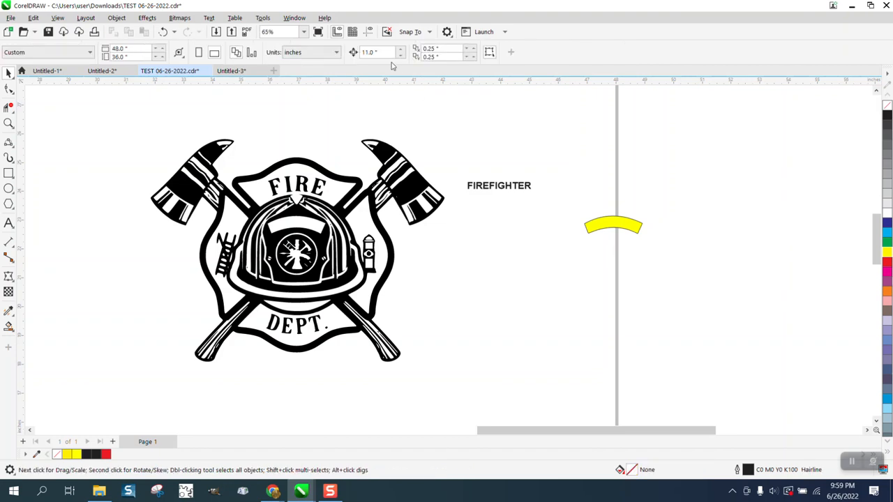
# Step: Select the FIREFIGHTER text above the curved band and zoom in on the pair
pyautogui.click(295, 251)
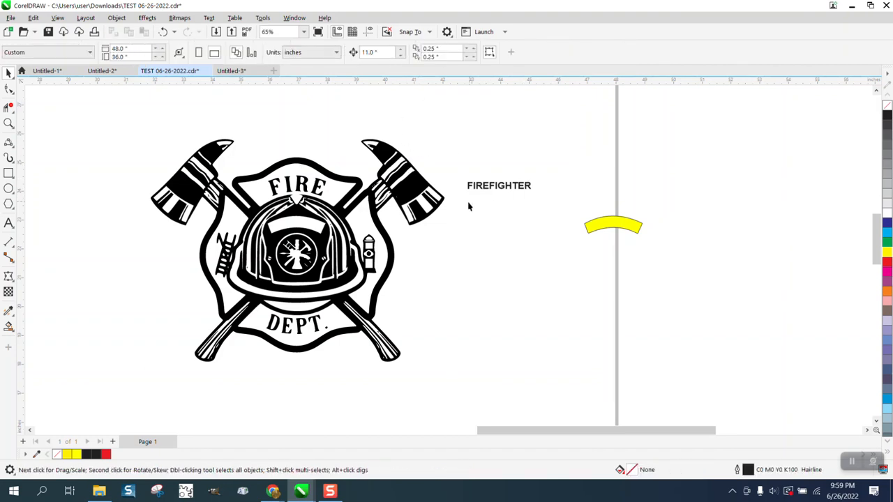
pyautogui.click(500, 186)
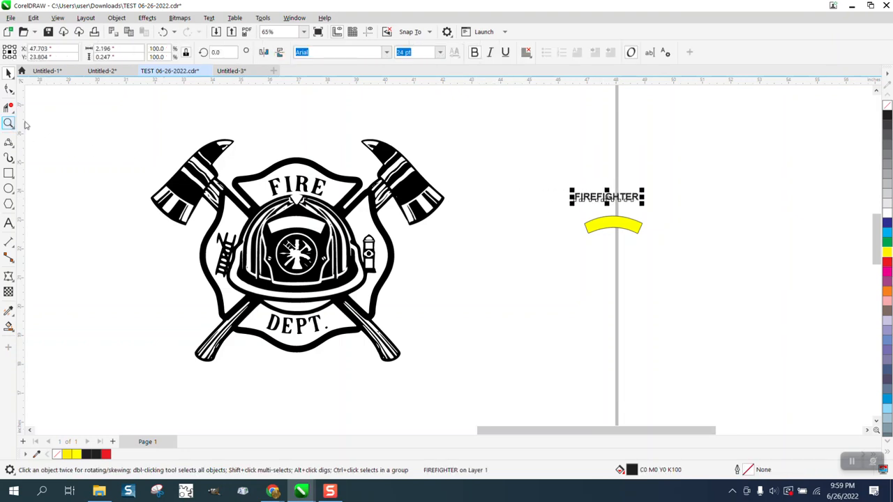
pyautogui.click(9, 123)
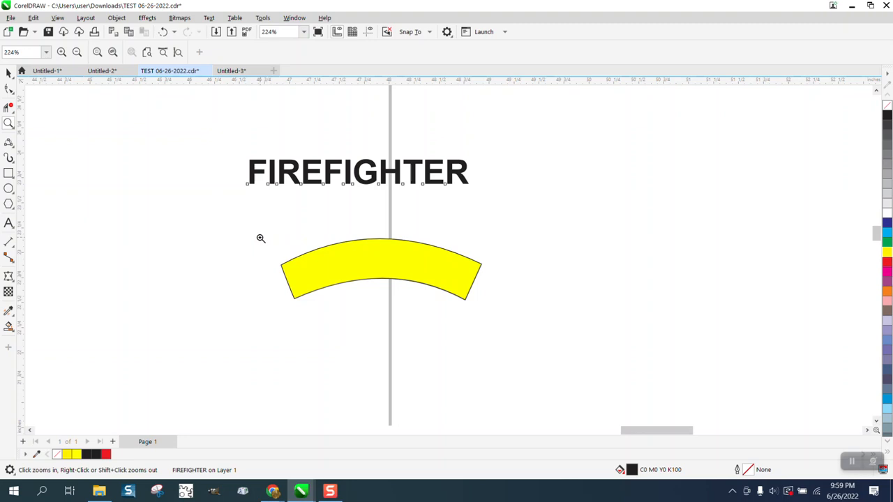
pyautogui.click(381, 271)
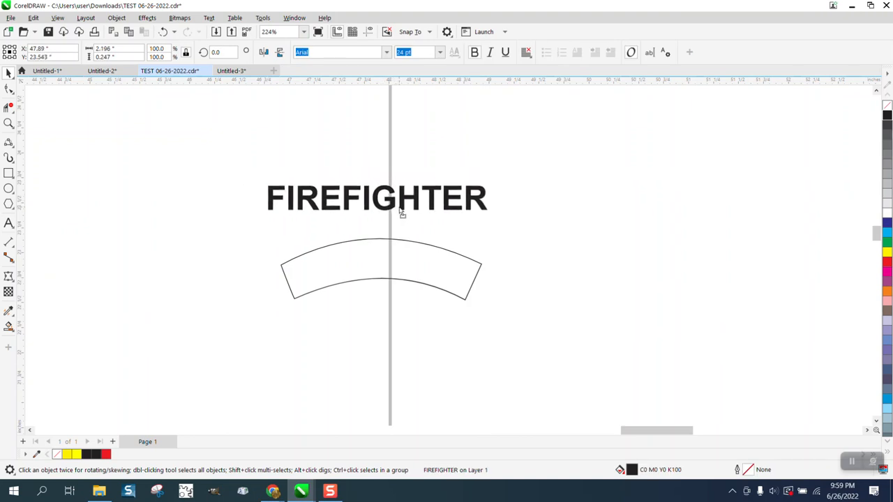
# Step: Arch FIREFIGHTER with an Envelope effect and place the text-and-band pair onto the helmet
pyautogui.click(146, 17)
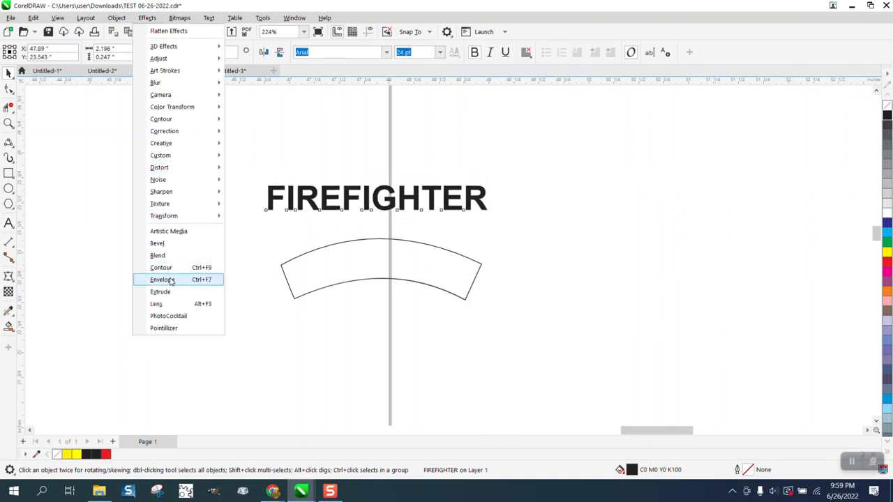
pyautogui.click(162, 279)
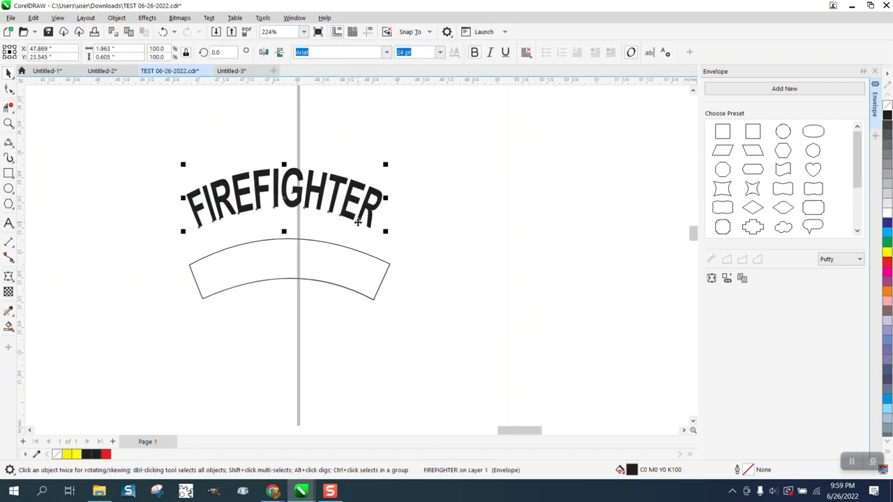
pyautogui.moveTo(134, 106)
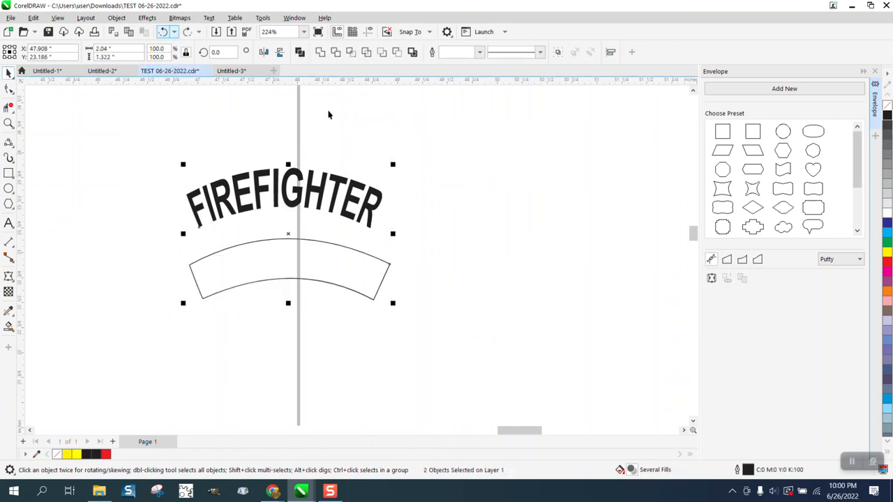
pyautogui.click(248, 240)
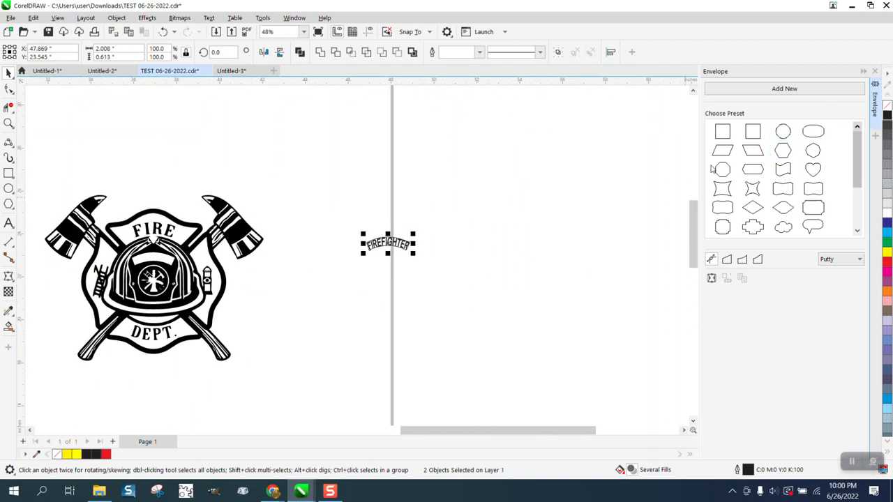
pyautogui.moveTo(388, 243); pyautogui.dragTo(623, 243)
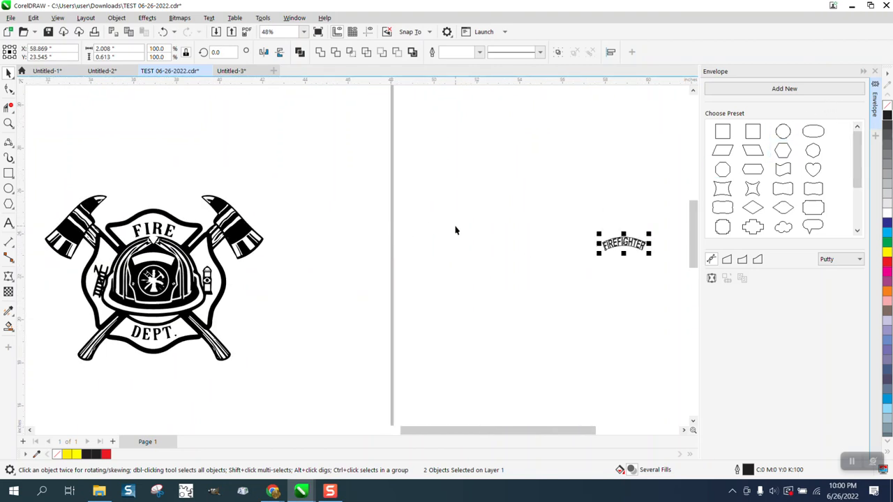
pyautogui.moveTo(623, 243); pyautogui.dragTo(388, 243)
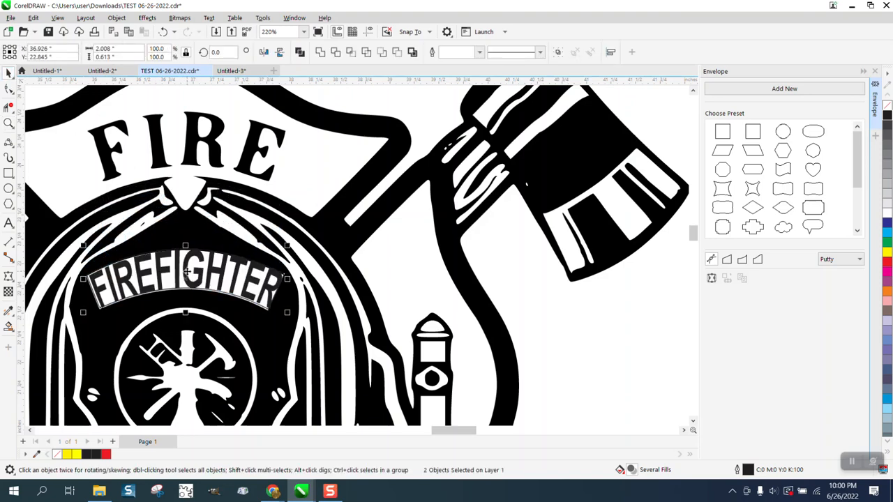
pyautogui.click(184, 279)
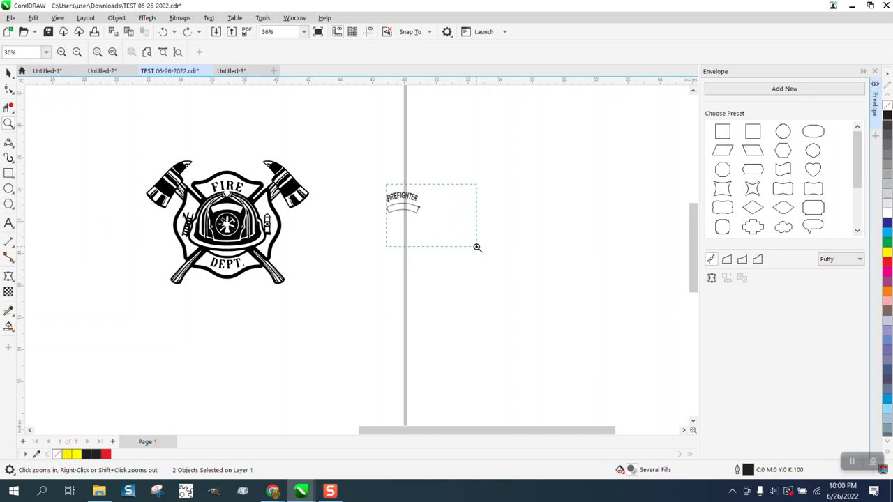
pyautogui.click(162, 31)
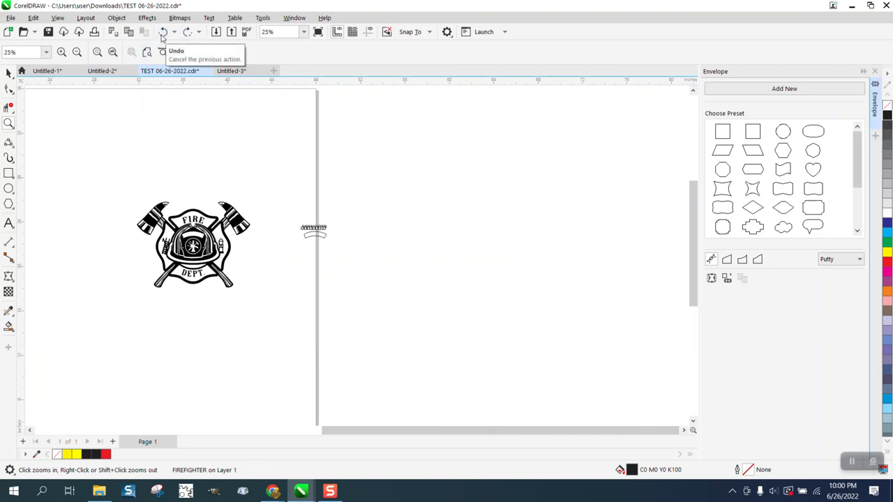
pyautogui.moveTo(287, 201)
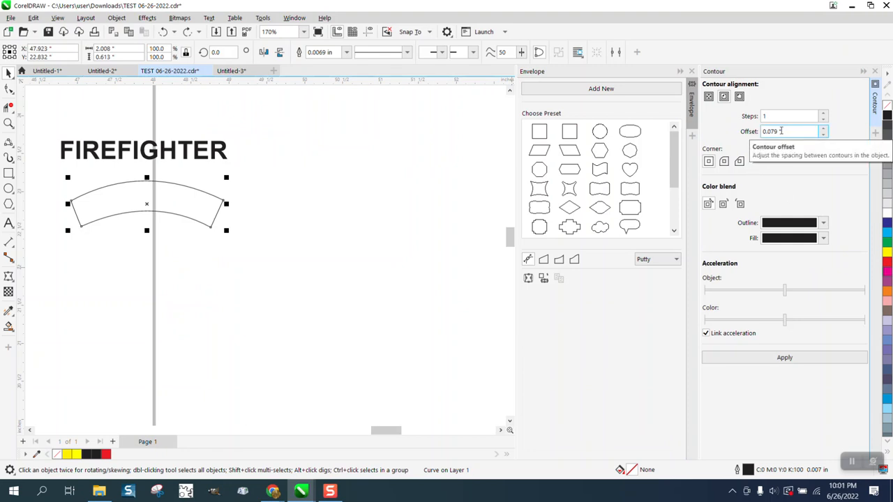
# Step: Apply a single-step contour with a 0.09 offset to the curved band
pyautogui.click(784, 357)
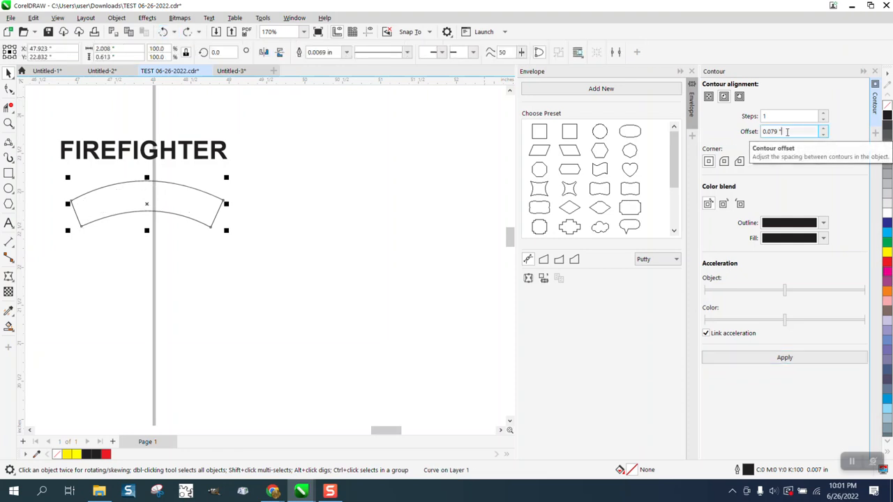
pyautogui.click(789, 132)
pyautogui.write('.')
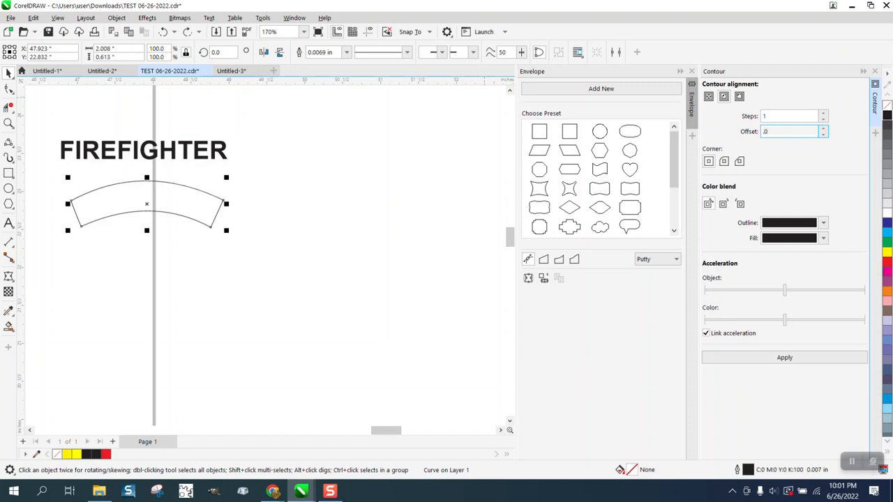
pyautogui.write('008')
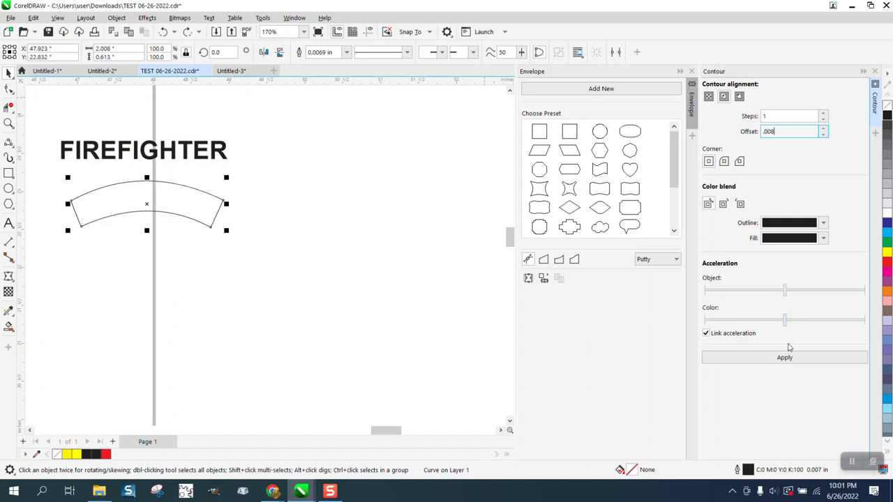
pyautogui.click(784, 357)
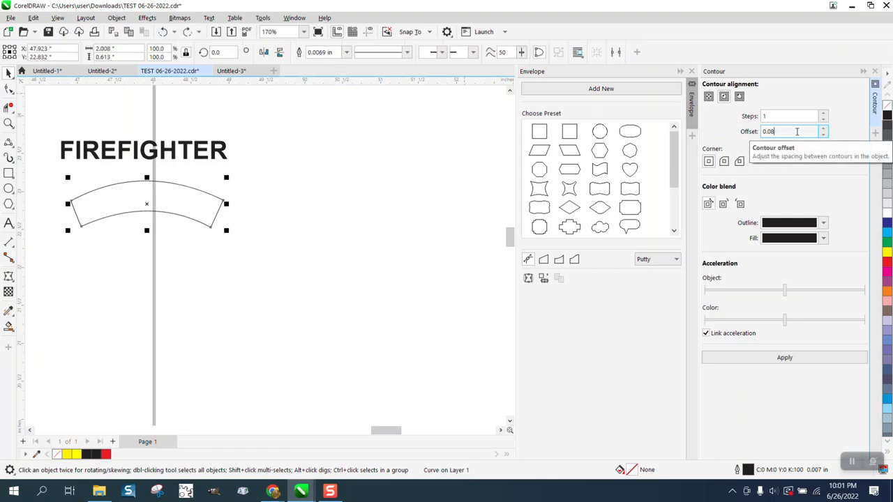
pyautogui.write('0.0')
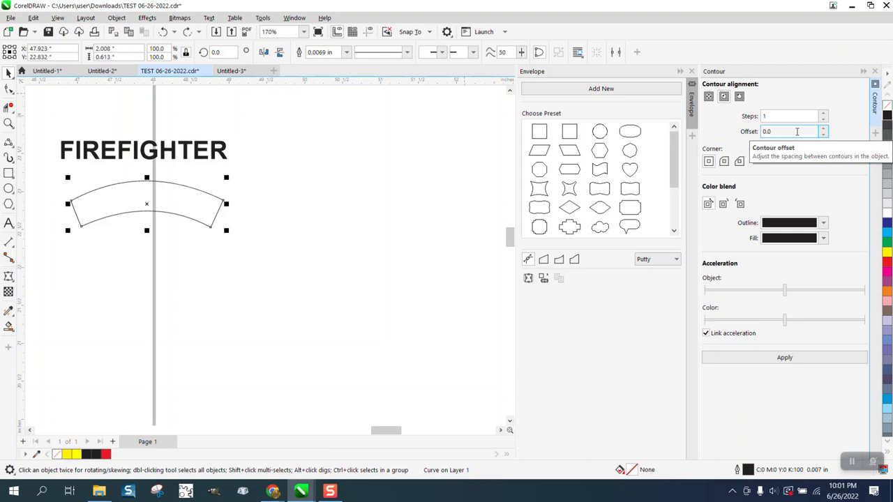
pyautogui.write('0.09')
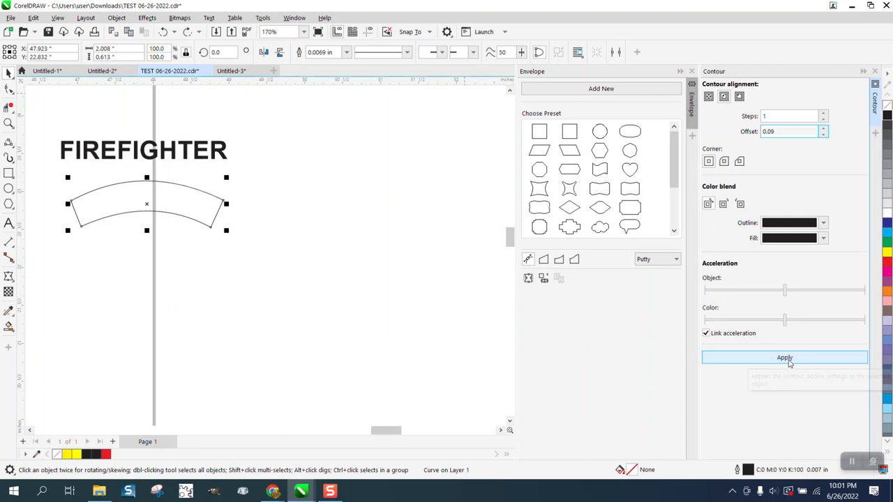
pyautogui.click(784, 358)
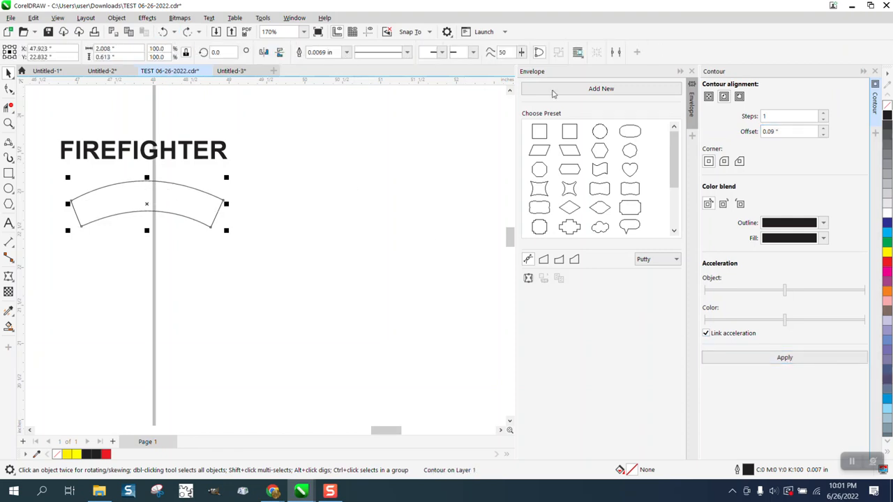
# Step: Arch the second FIREFIGHTER text with an Envelope above its contoured band
pyautogui.click(788, 132)
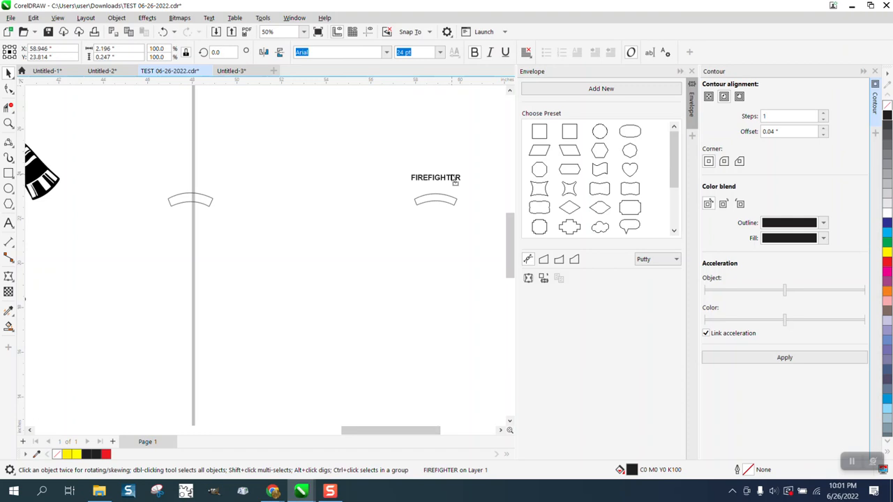
pyautogui.click(543, 277)
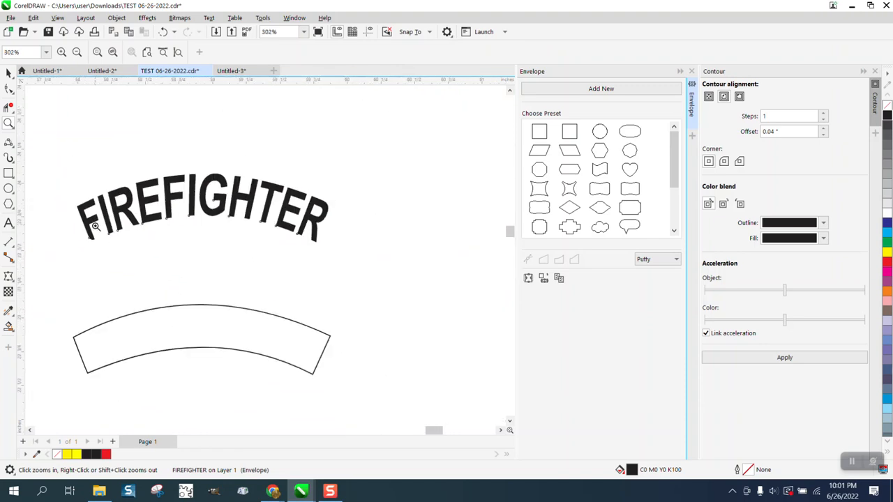
# Step: Zoom in on the converted FIREFIGHTER curves and select nodes along the letter outlines with the Shape tool
pyautogui.click(95, 226)
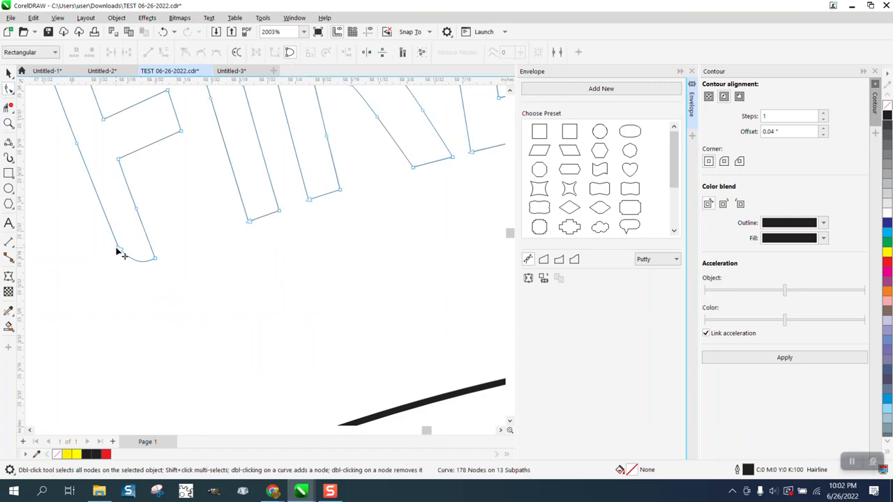
pyautogui.moveTo(124, 257); pyautogui.dragTo(139, 277)
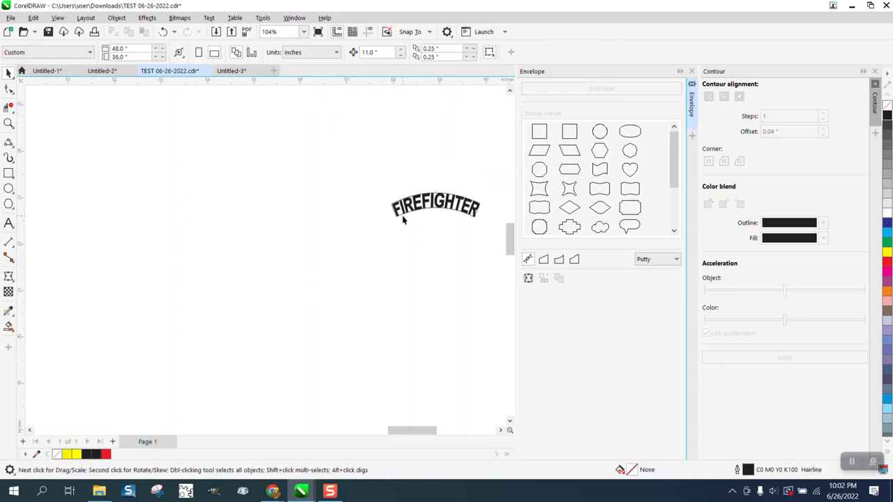
# Step: Select the arched FIREFIGHTER curves and place them inside the helmet's front band below FIRE
pyautogui.click(436, 207)
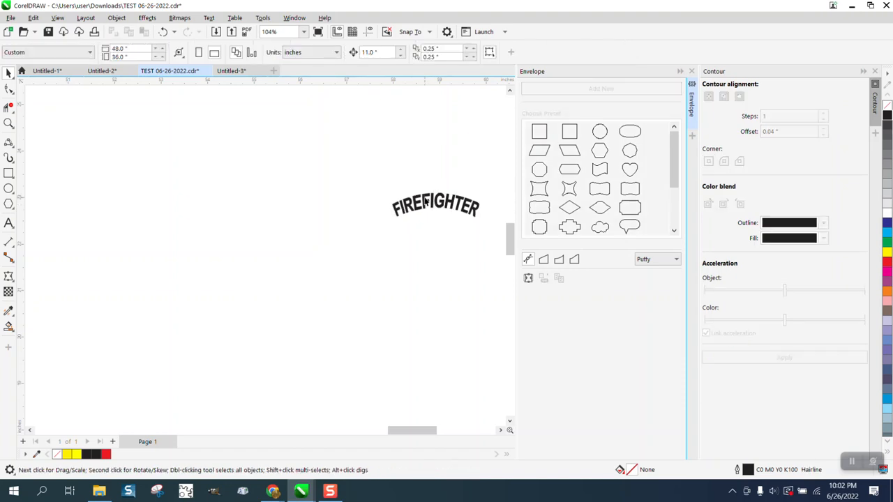
pyautogui.click(435, 204)
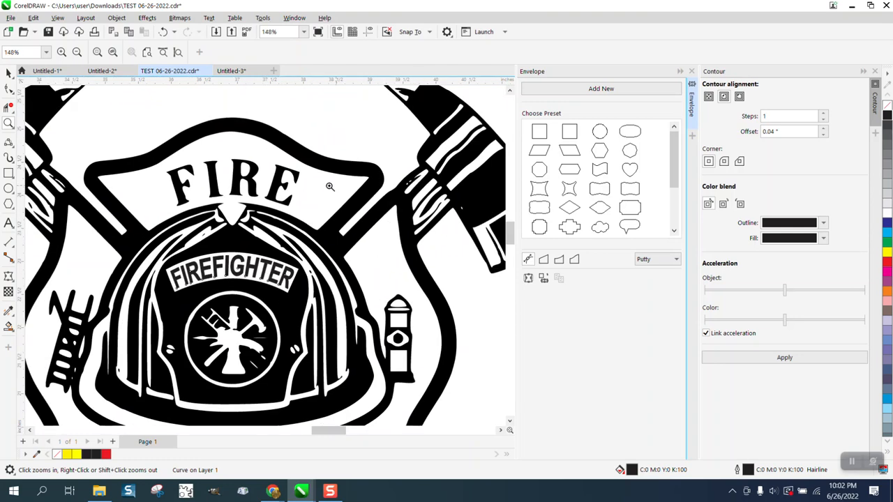
pyautogui.moveTo(201, 196)
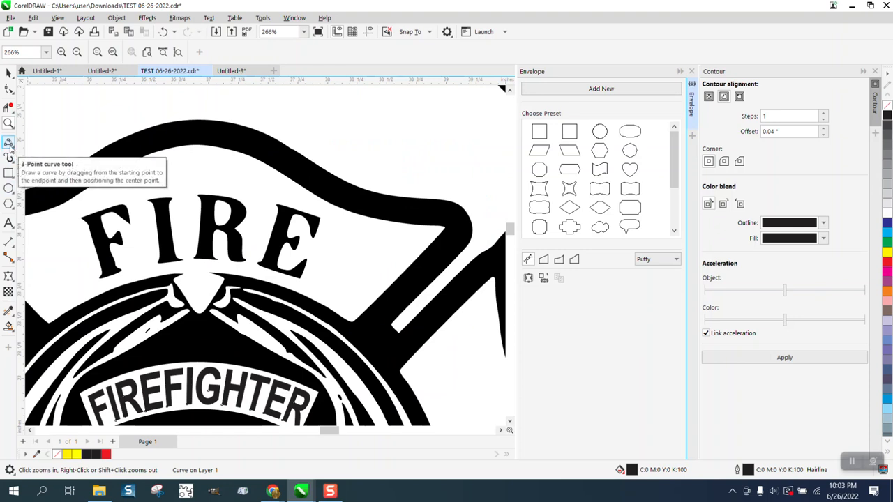
pyautogui.moveTo(289, 213)
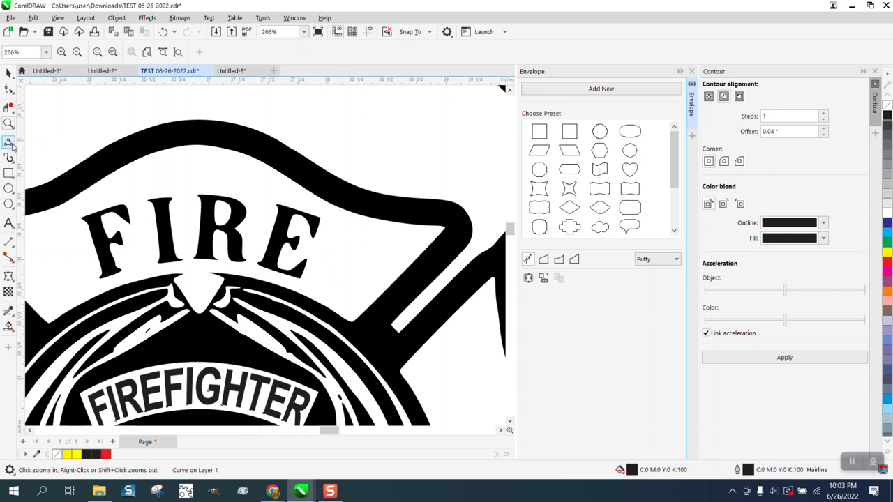
pyautogui.moveTo(115, 273)
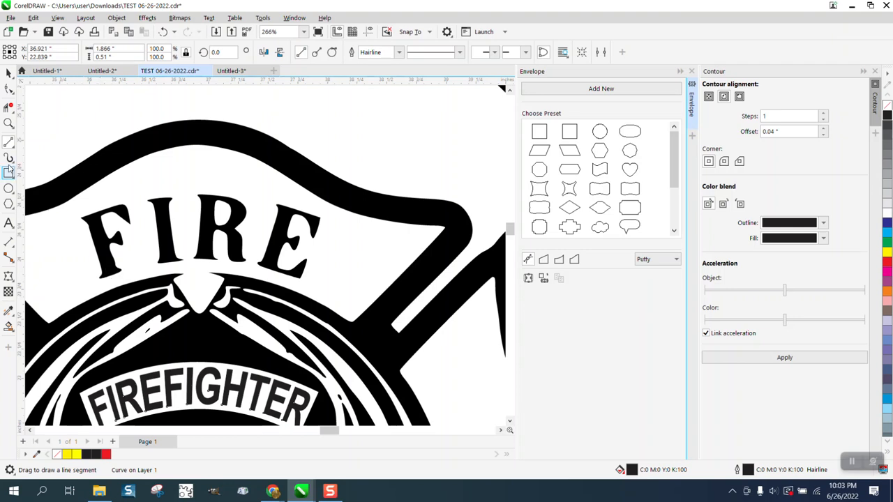
# Step: Draw a three-point curved arc beside the emblem as a path for the new FIRE text
pyautogui.click(8, 170)
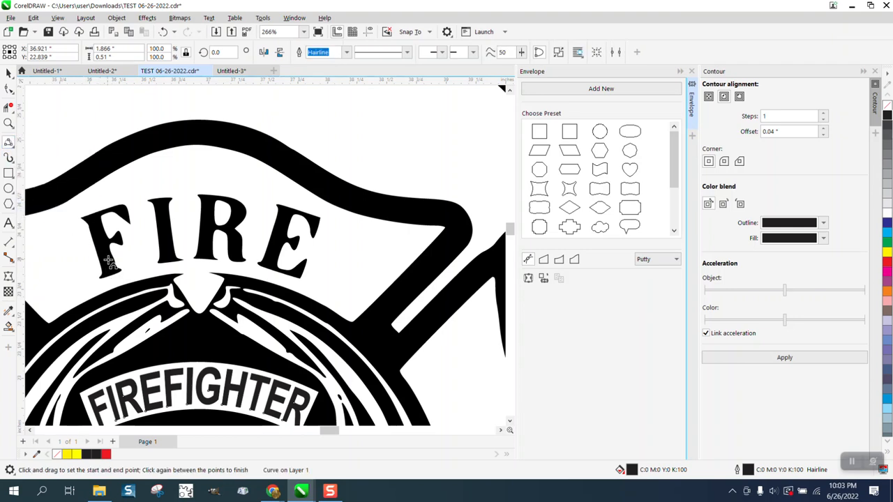
pyautogui.moveTo(109, 277); pyautogui.dragTo(296, 279)
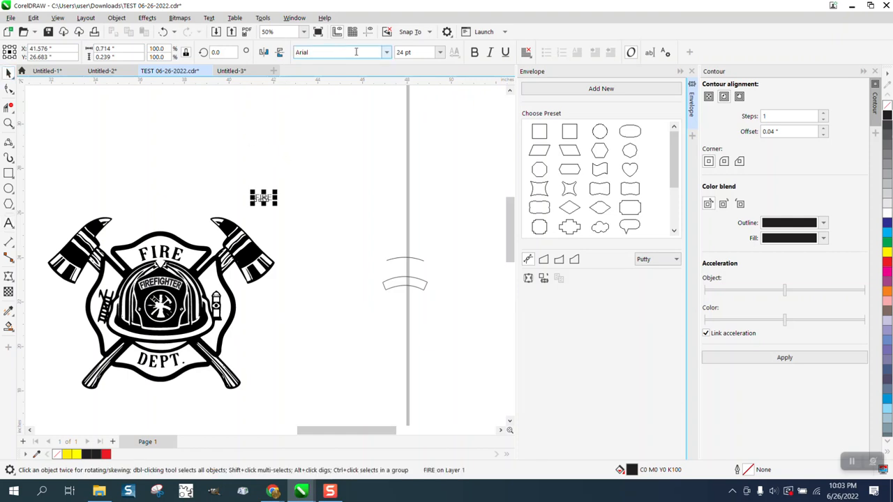
# Step: Set the new FIRE text in Times New Roman and enlarge it
pyautogui.click(385, 51)
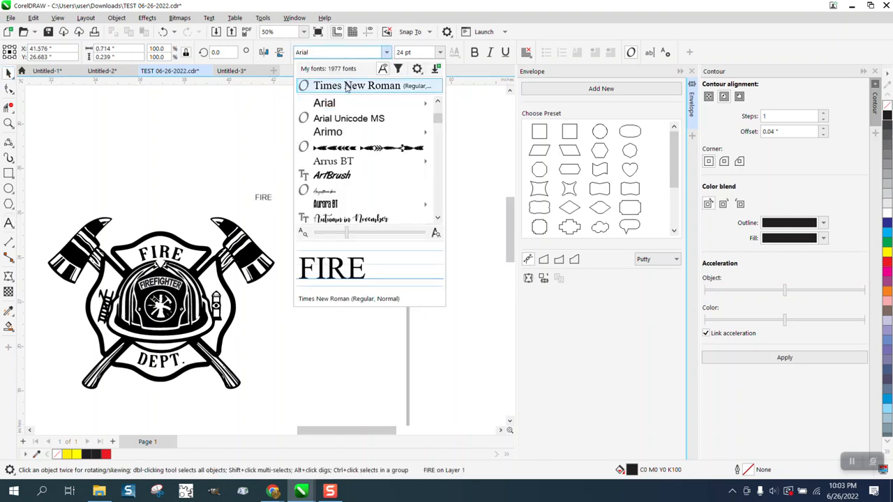
pyautogui.click(357, 85)
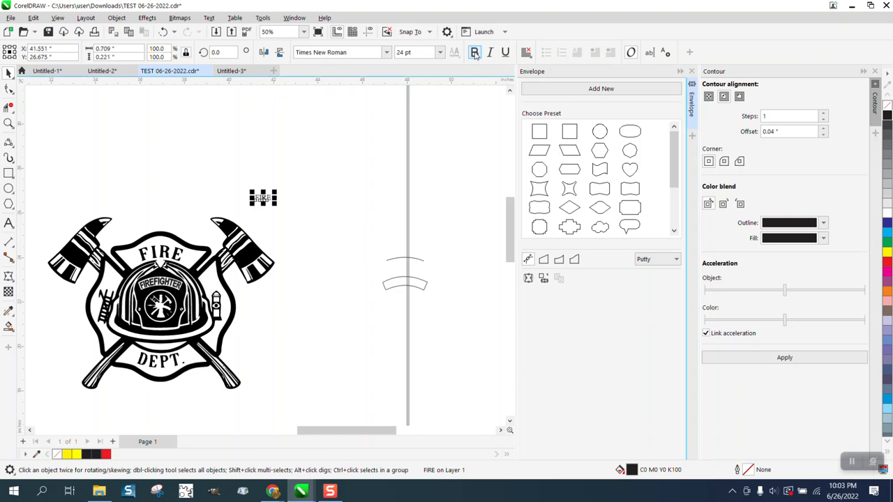
pyautogui.click(474, 53)
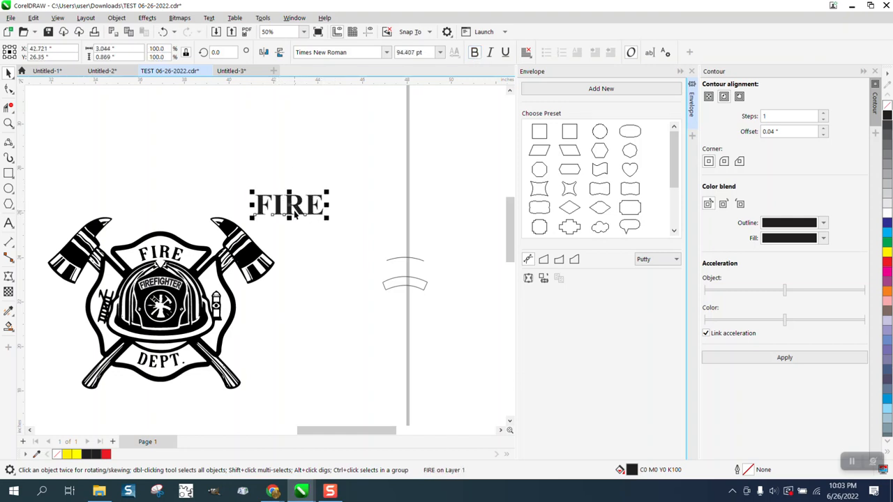
# Step: Resize FIRE to suit the logo and move it above the two curved arcs
pyautogui.moveTo(290, 203); pyautogui.dragTo(165, 220)
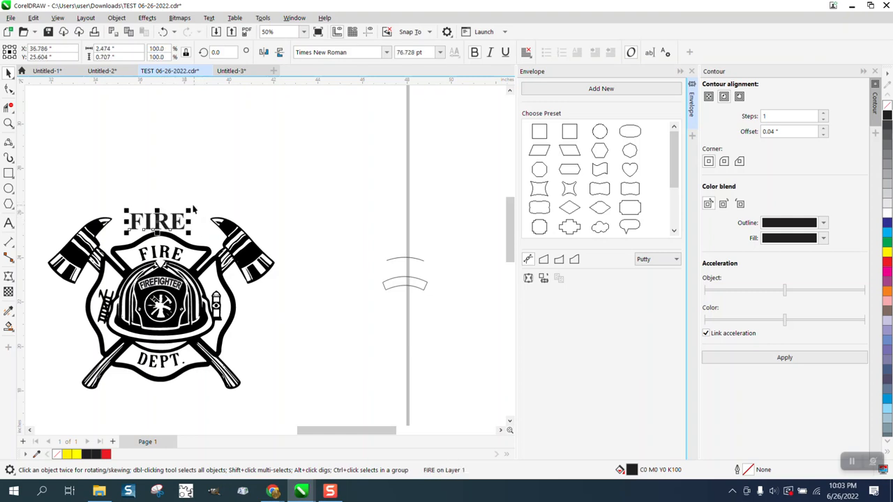
pyautogui.moveTo(161, 222); pyautogui.dragTo(351, 227)
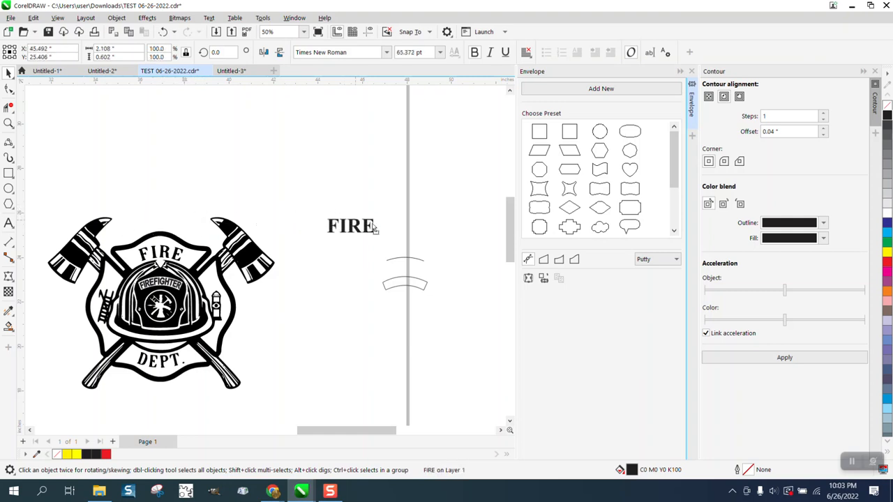
pyautogui.moveTo(351, 226); pyautogui.dragTo(394, 237)
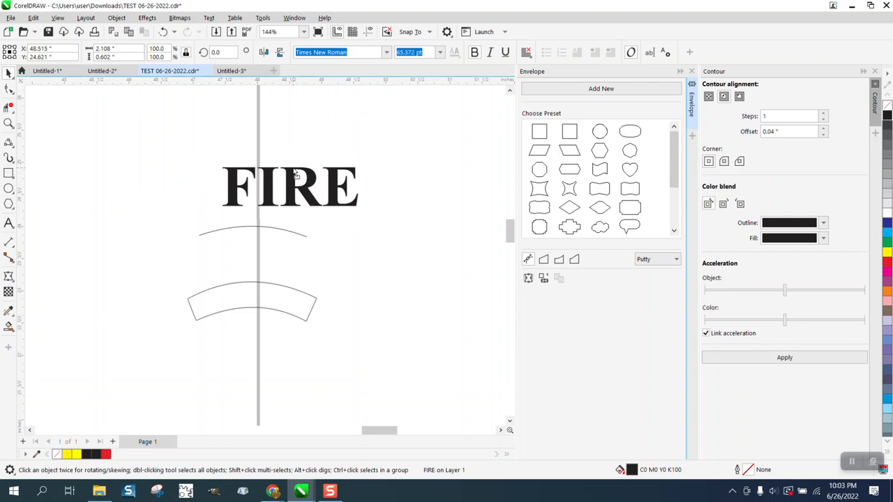
# Step: Fit FIRE to the upper curved arc and adjust its offset along the path
pyautogui.click(208, 17)
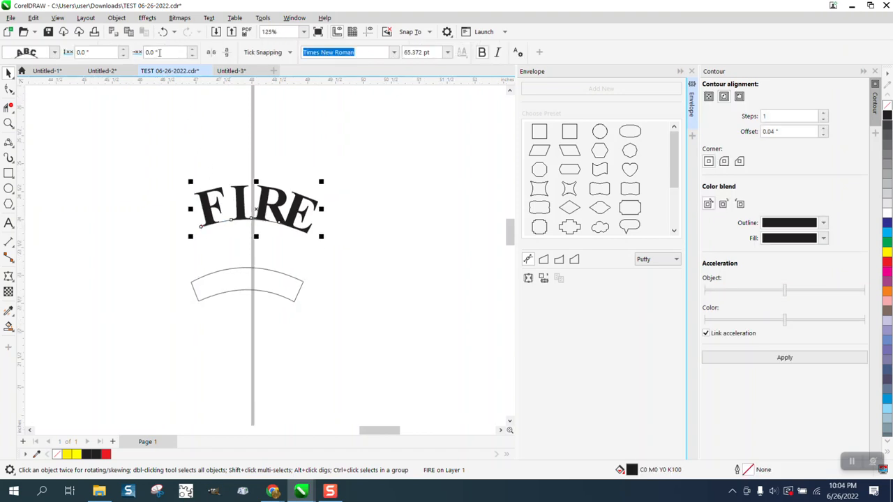
pyautogui.click(117, 17)
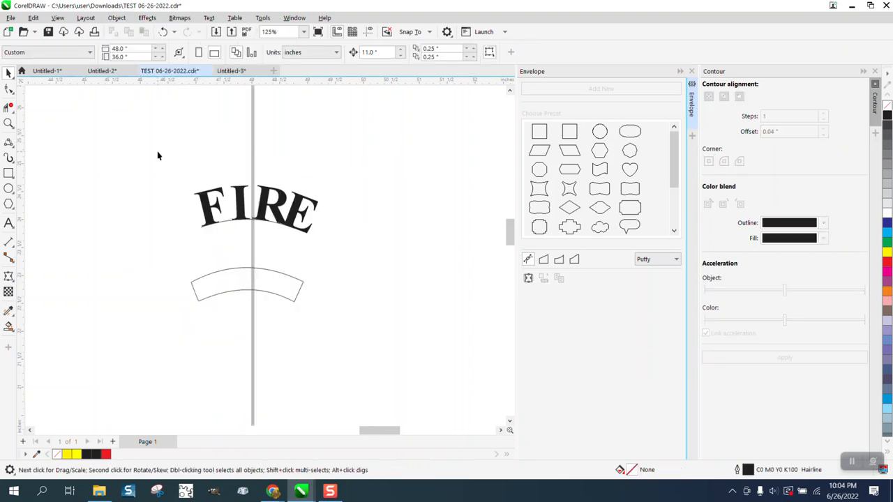
pyautogui.click(117, 17)
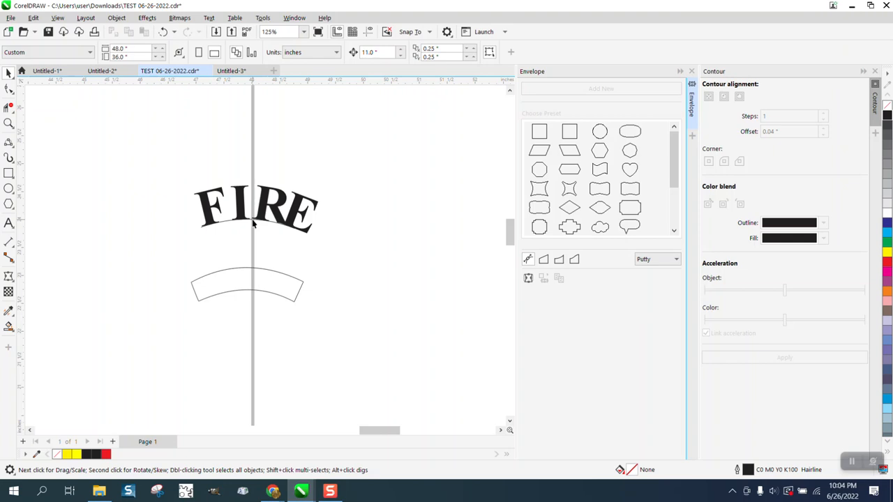
pyautogui.click(254, 208)
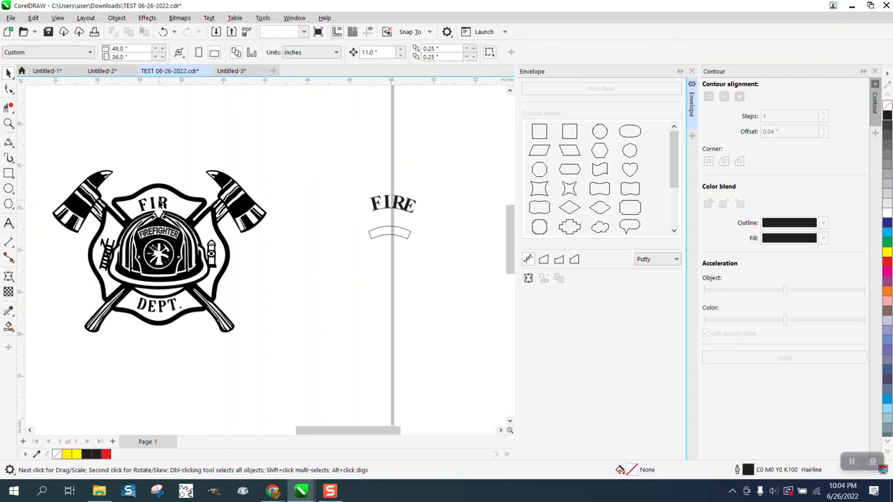
# Step: Move the curved FIRE text onto the helmet's top banner and select it there
pyautogui.click(147, 202)
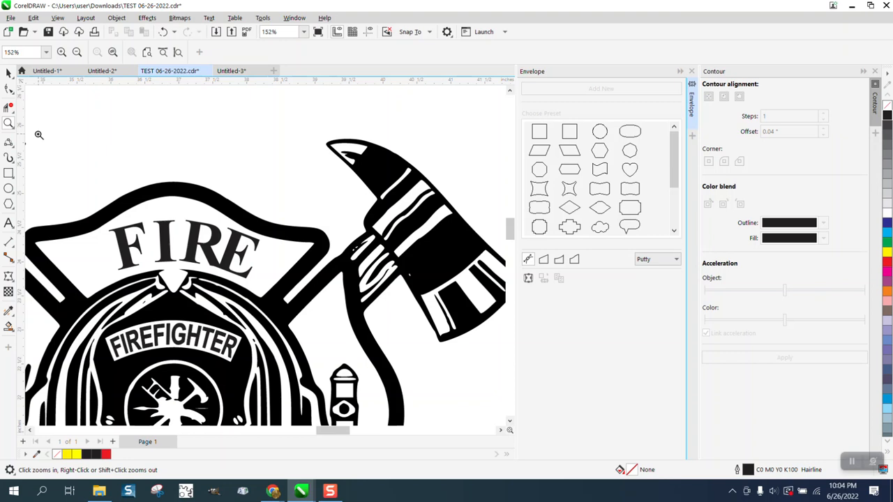
pyautogui.click(185, 248)
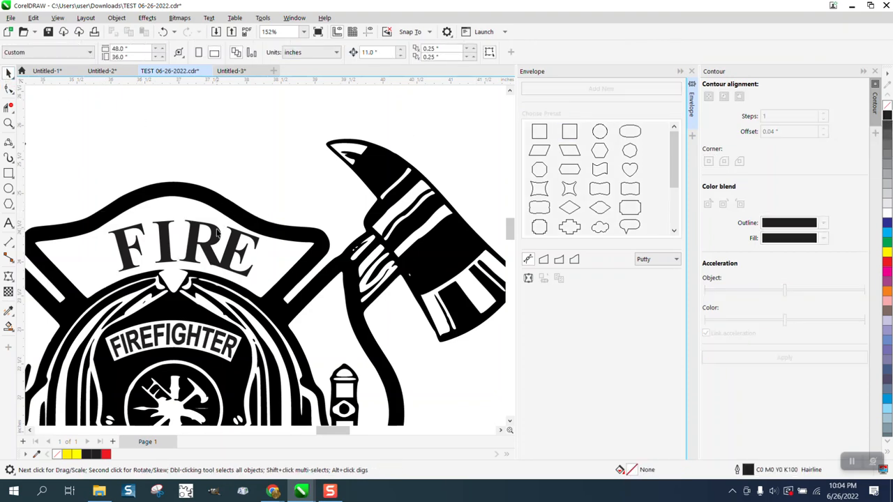
pyautogui.click(184, 248)
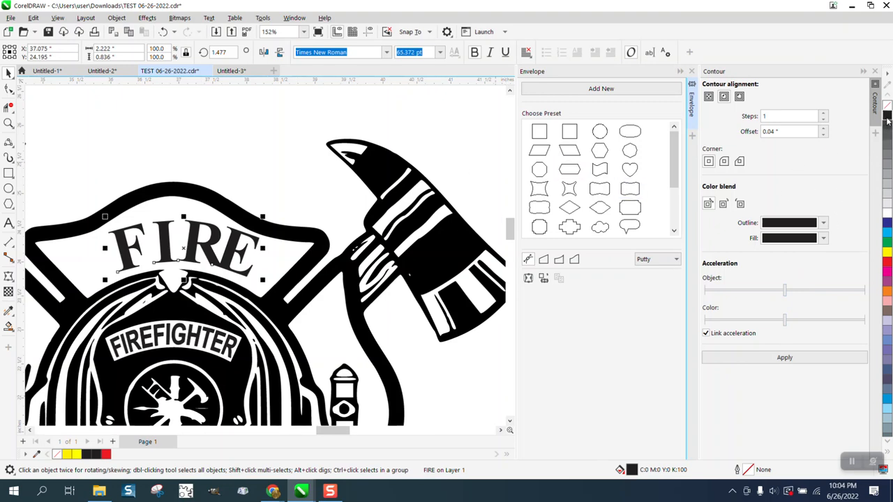
pyautogui.moveTo(888, 120)
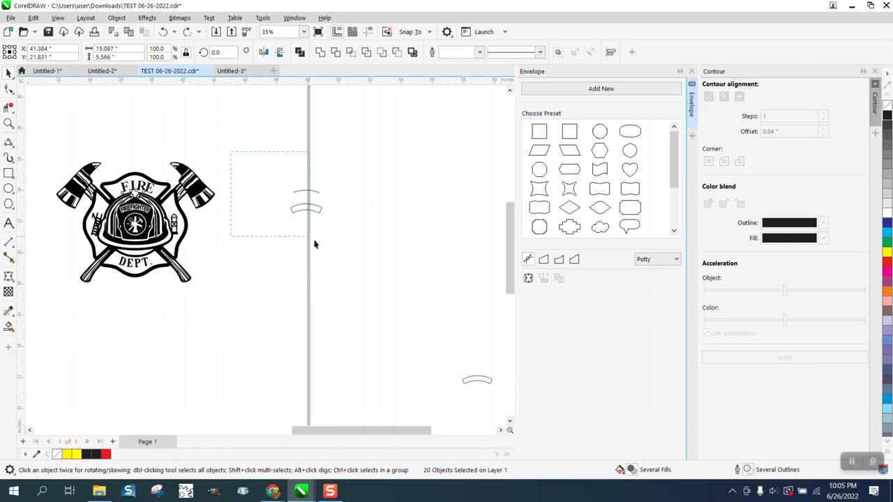
# Step: Delete the leftover arc and turn on the RGB Palette from Window > Color Palettes
pyautogui.click(209, 17)
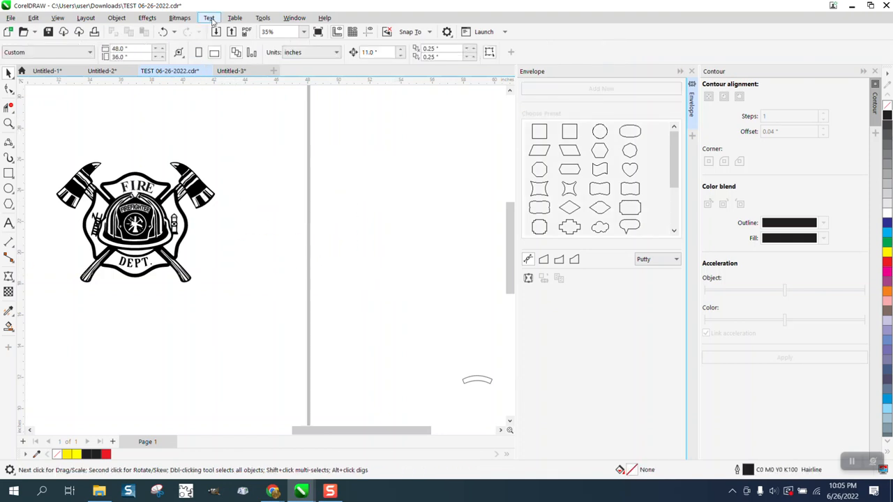
pyautogui.click(262, 16)
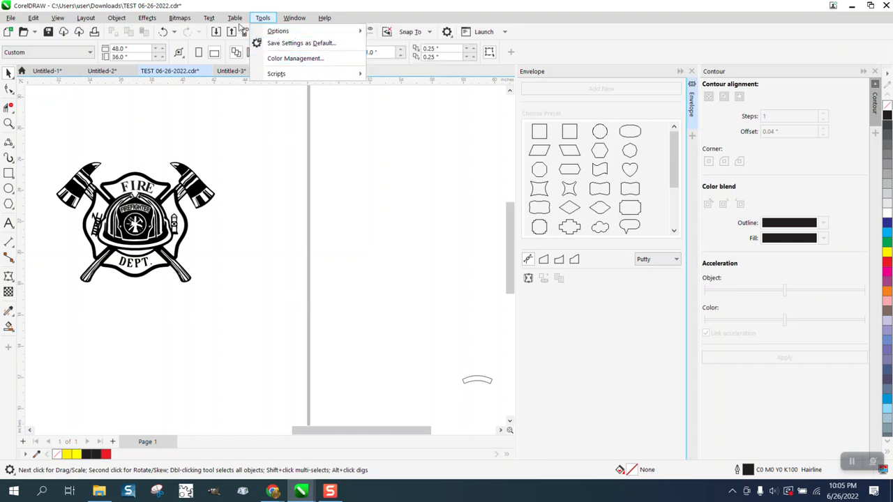
pyautogui.click(294, 16)
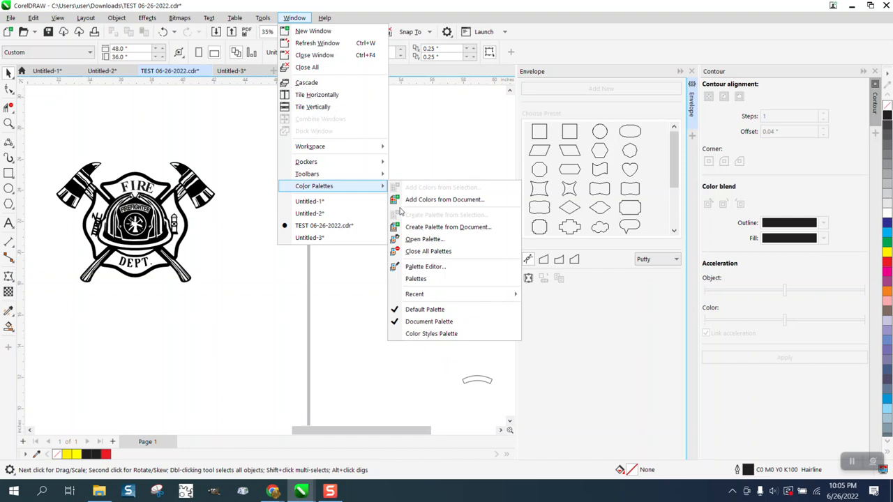
pyautogui.click(416, 280)
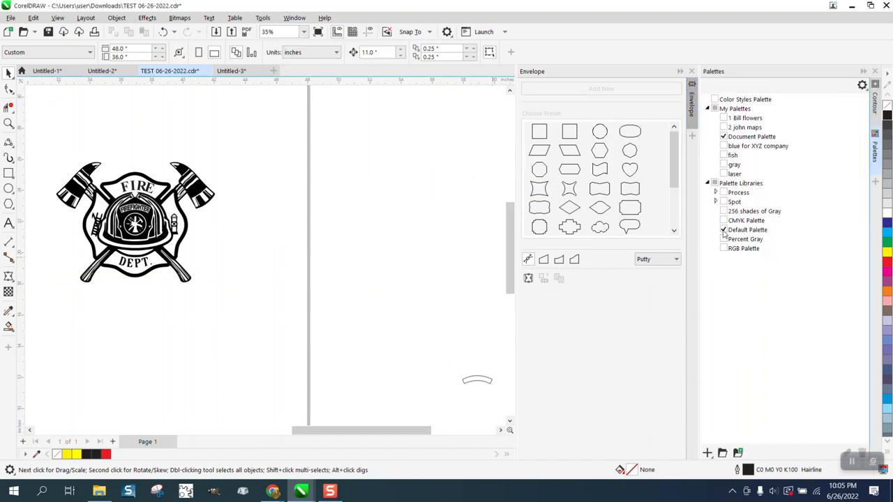
pyautogui.click(723, 248)
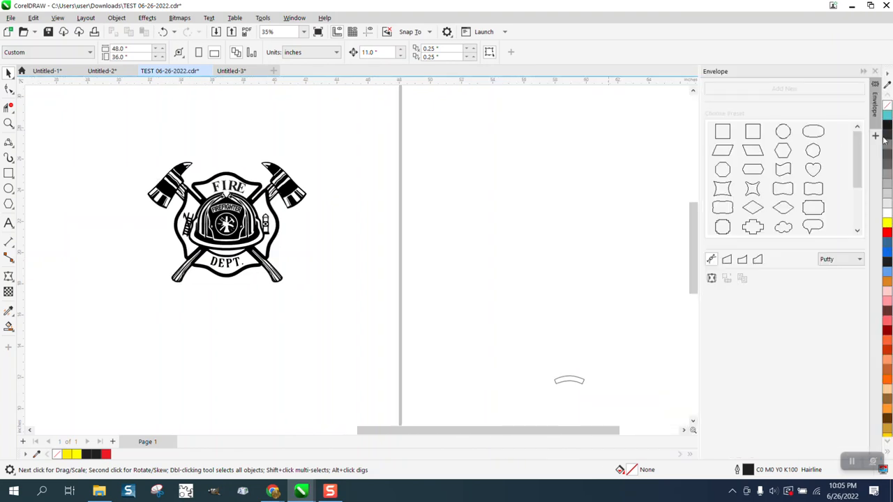
pyautogui.moveTo(888, 127)
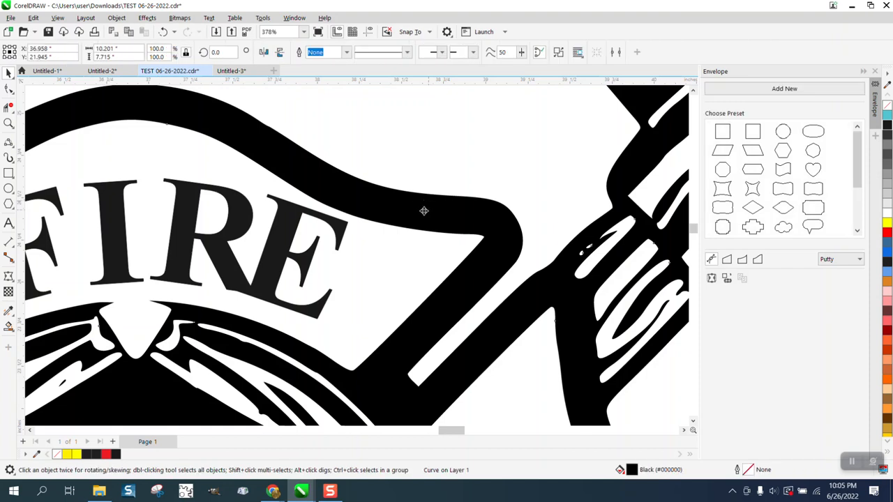
pyautogui.moveTo(341, 243)
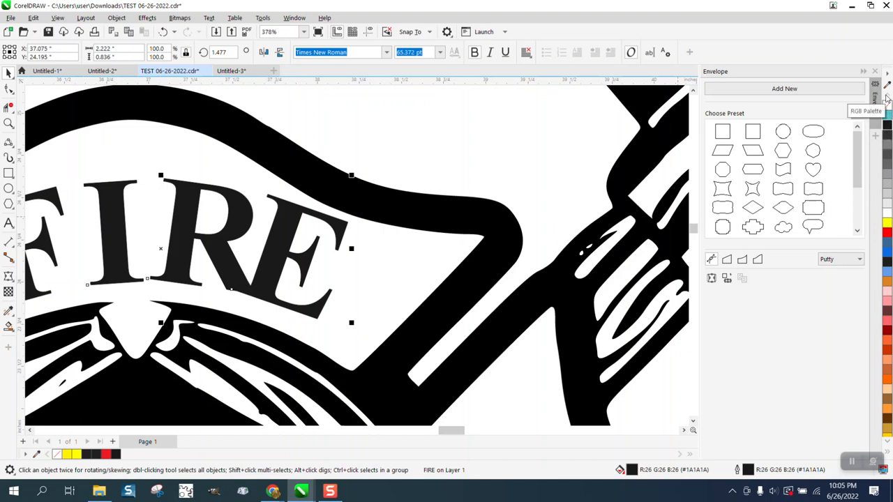
pyautogui.moveTo(413, 156)
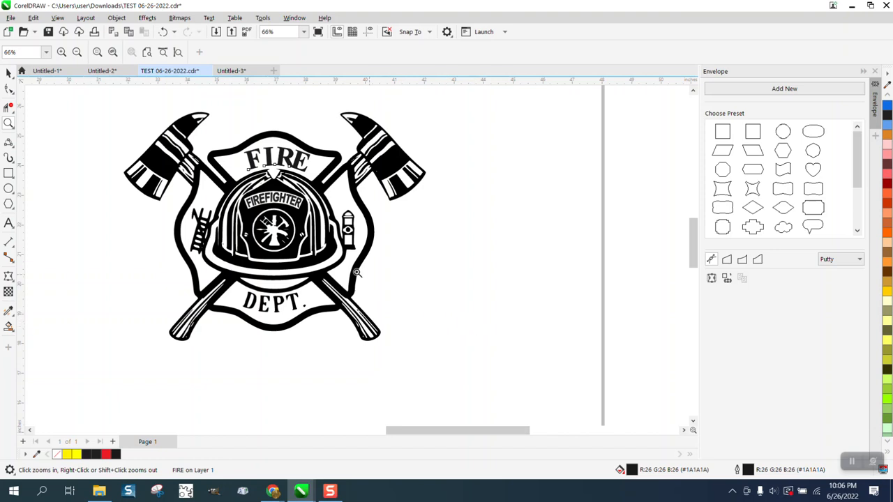
pyautogui.moveTo(265, 220)
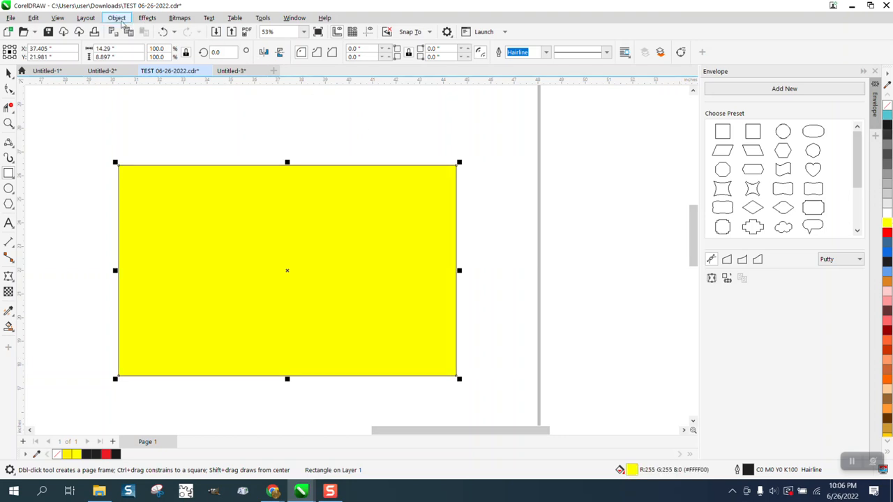
# Step: Open Object > Order to show the stacking-order options for the yellow rectangle
pyautogui.click(118, 17)
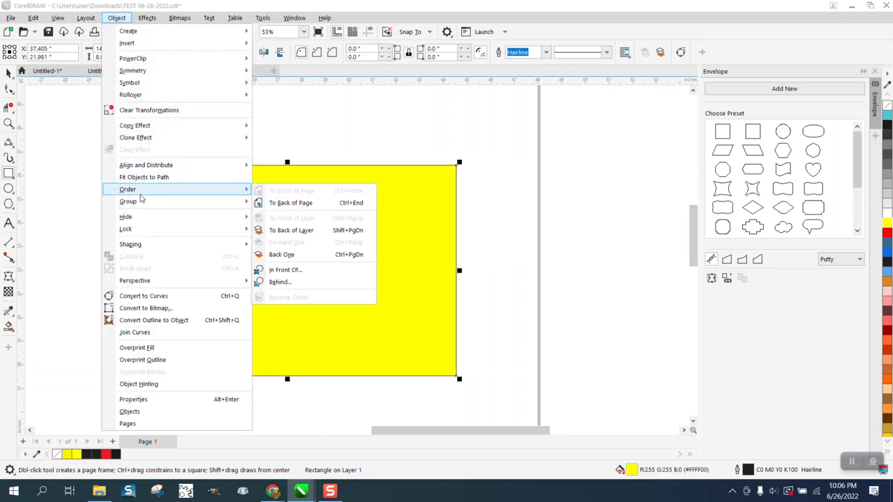